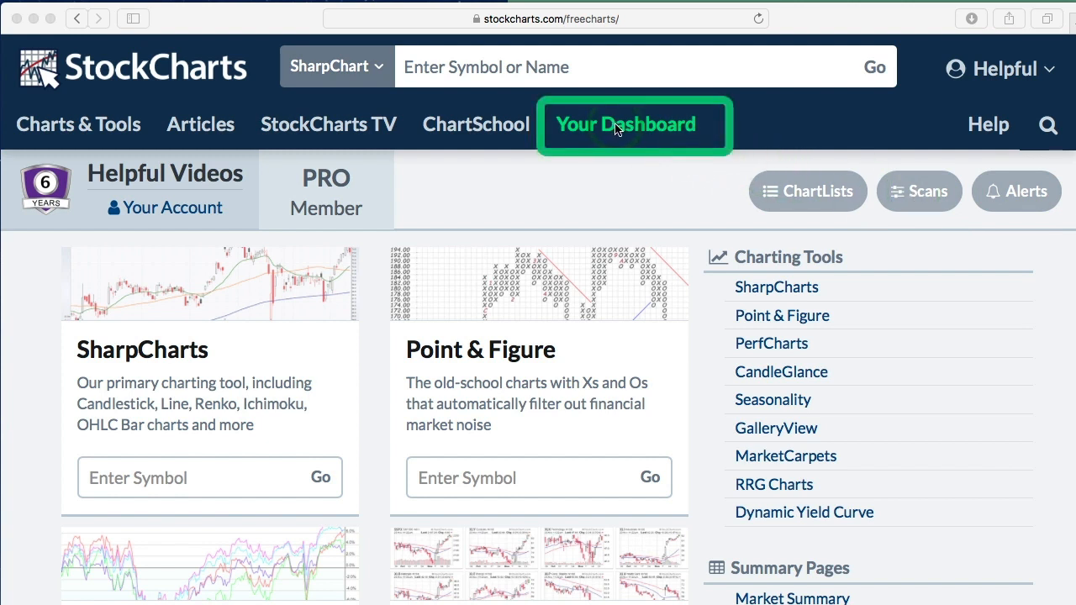
# Open Your Dashboard from the top navigation bar to see saved scans and alerts.
pyautogui.click(625, 125)
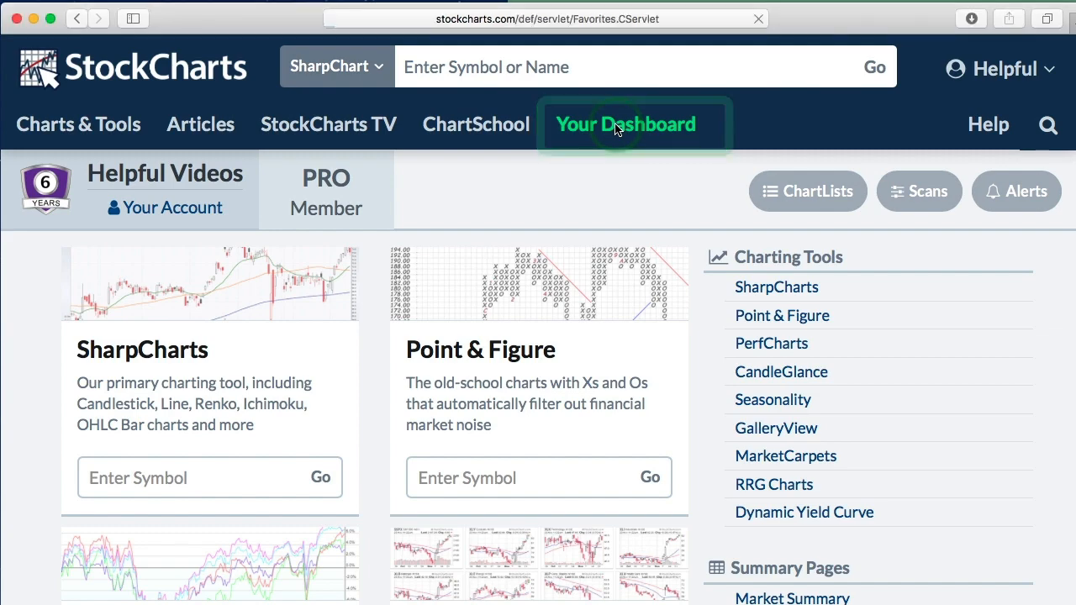
pyautogui.click(625, 123)
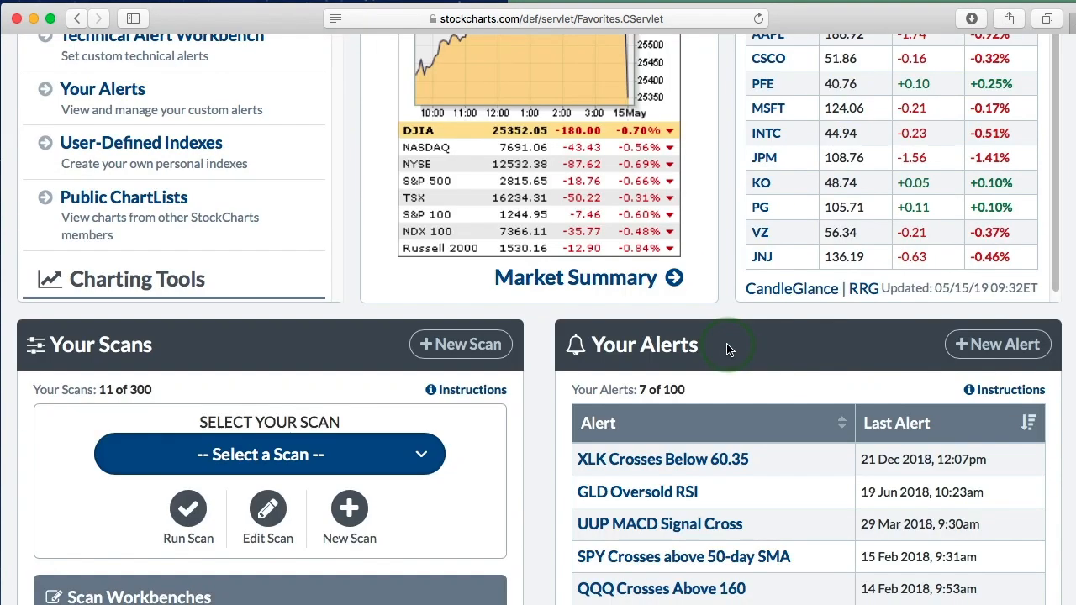
# Choose MACD Bull Cross 0 from the Your Scans dropdown.
pyautogui.scroll(-3)
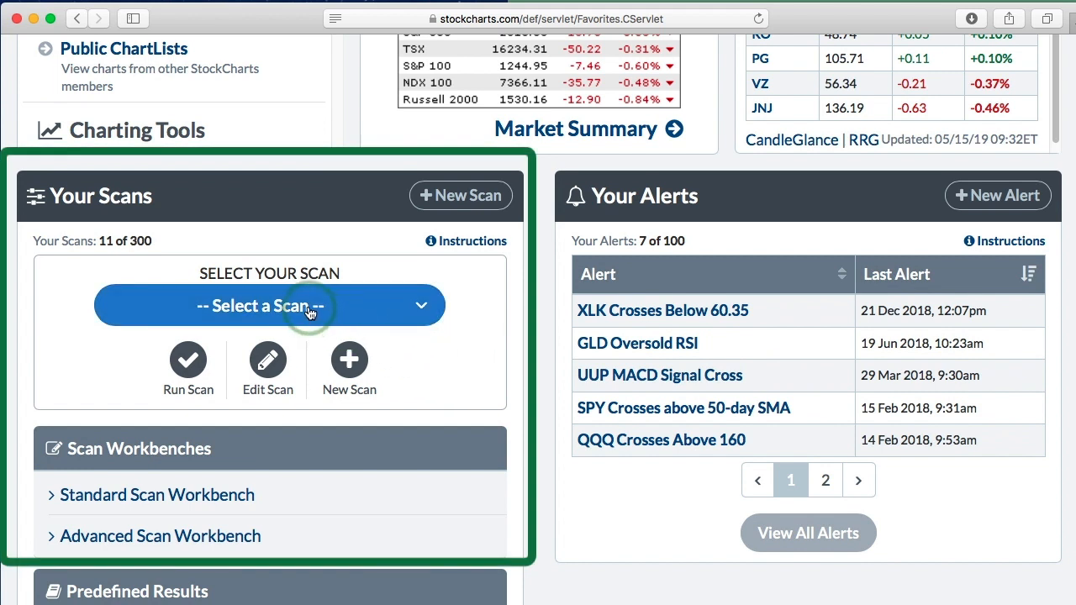
pyautogui.click(269, 306)
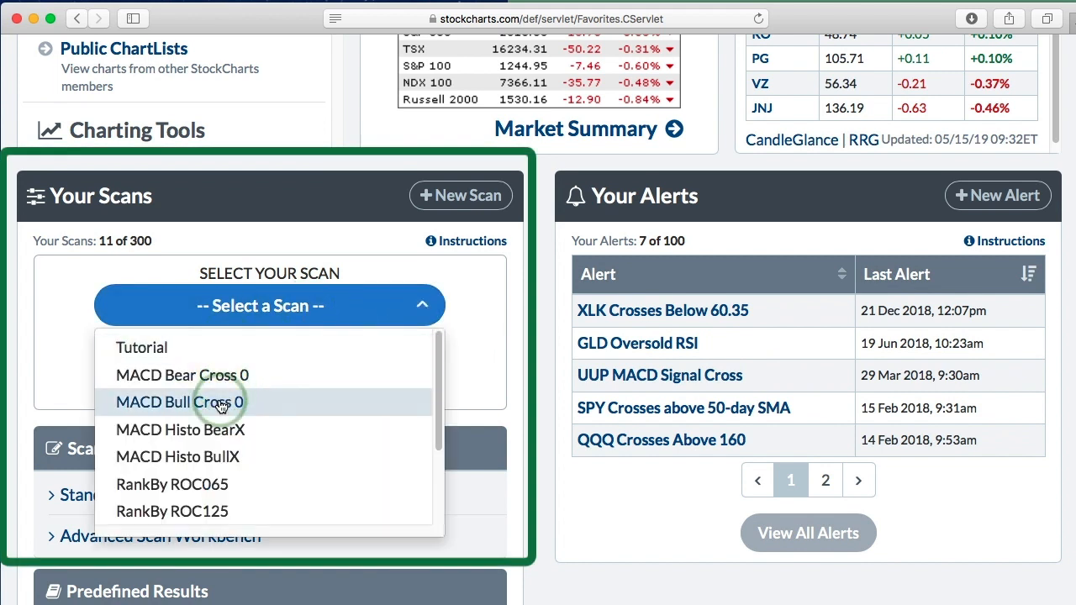
pyautogui.click(179, 402)
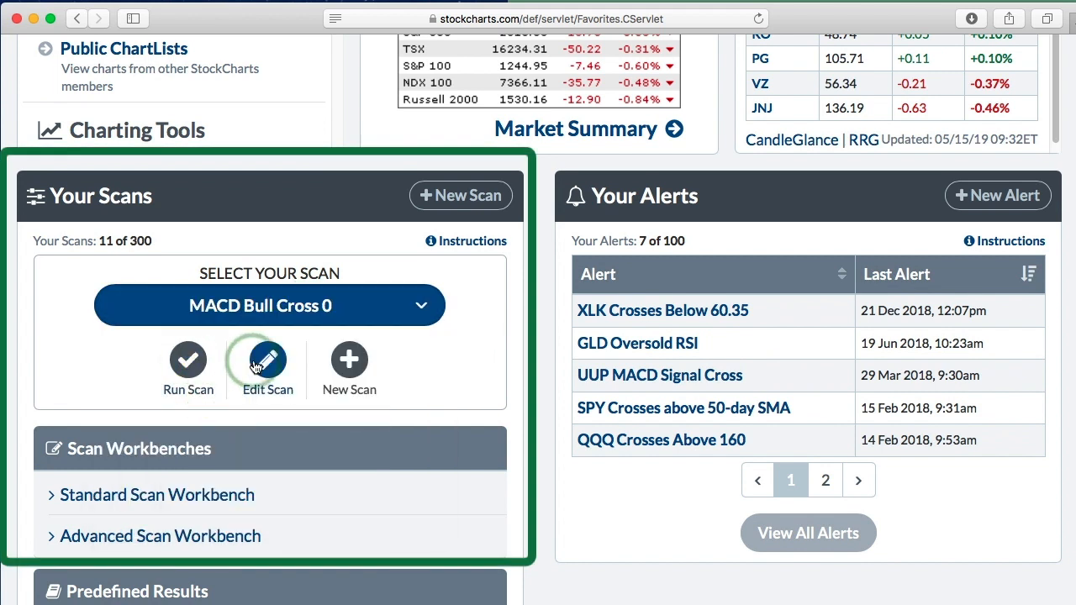
pyautogui.moveTo(349, 359)
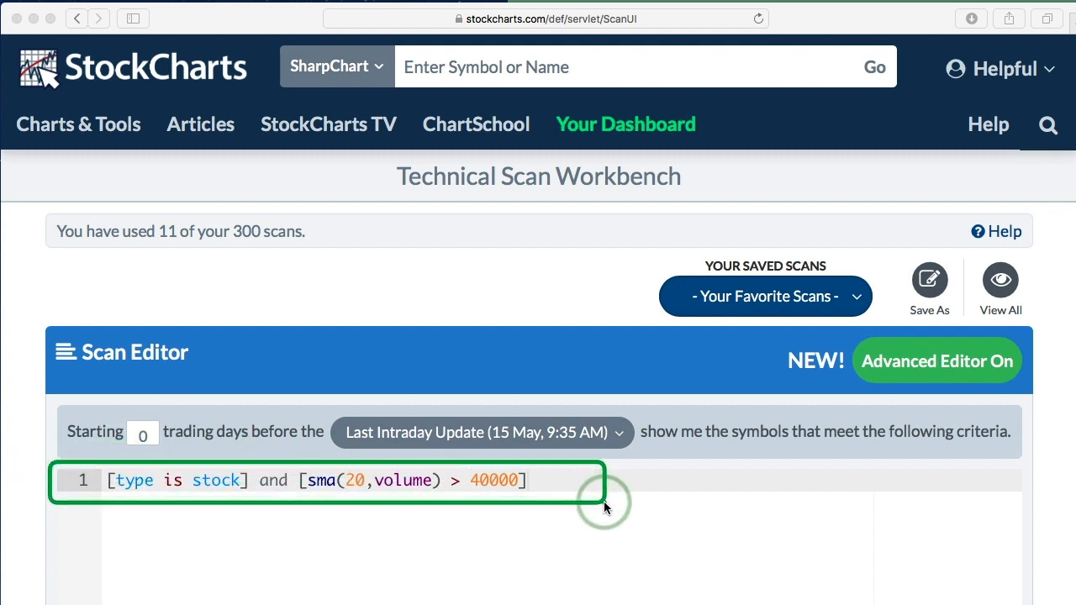
pyautogui.moveTo(154, 508)
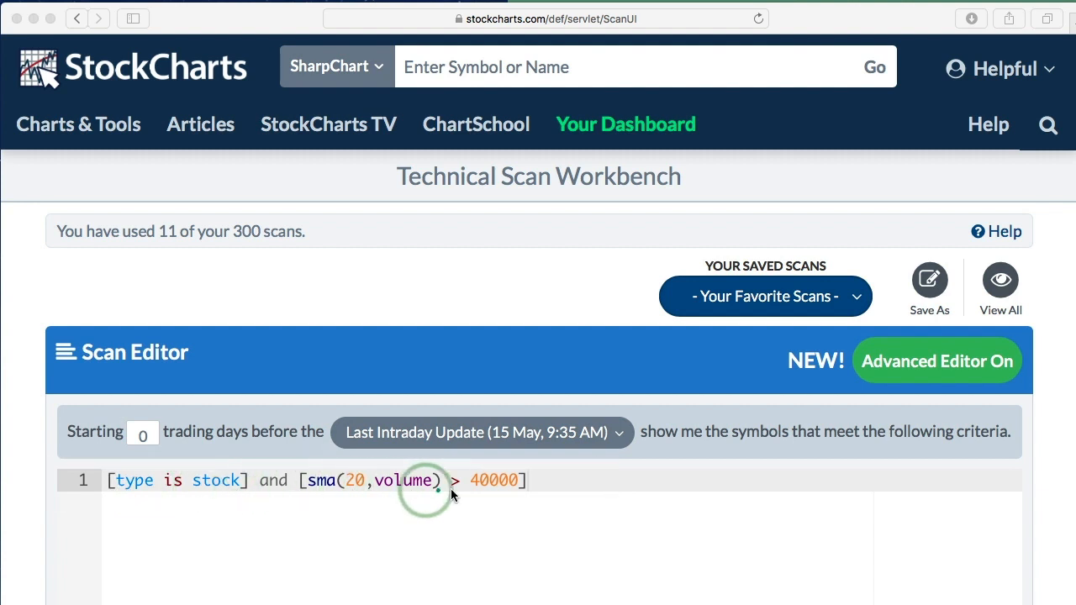
pyautogui.moveTo(351, 494)
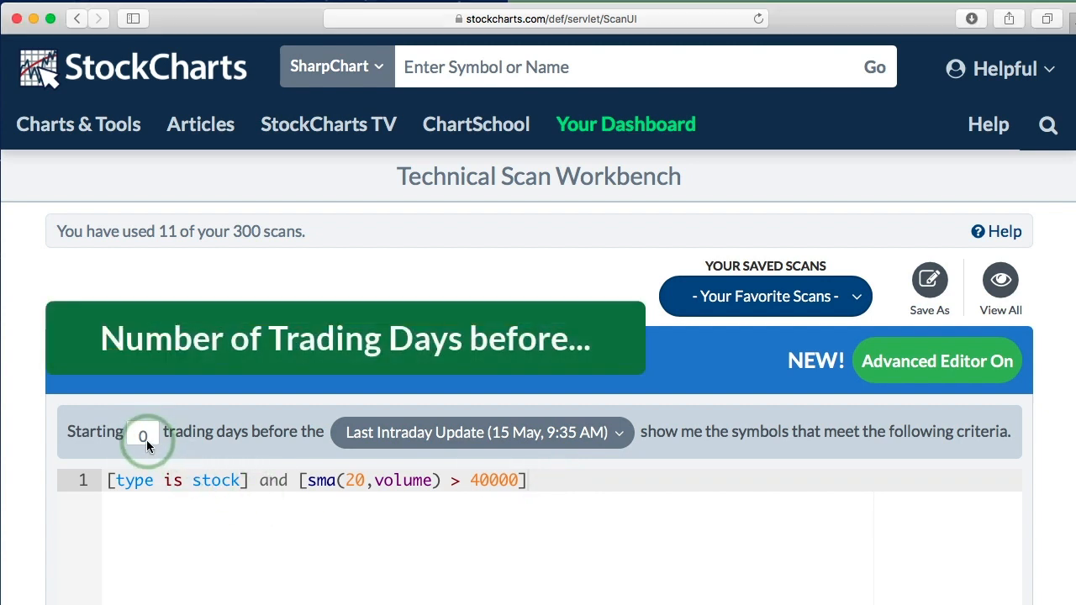
# Set the scan's reference date to Last Market Close (14 May).
pyautogui.click(143, 435)
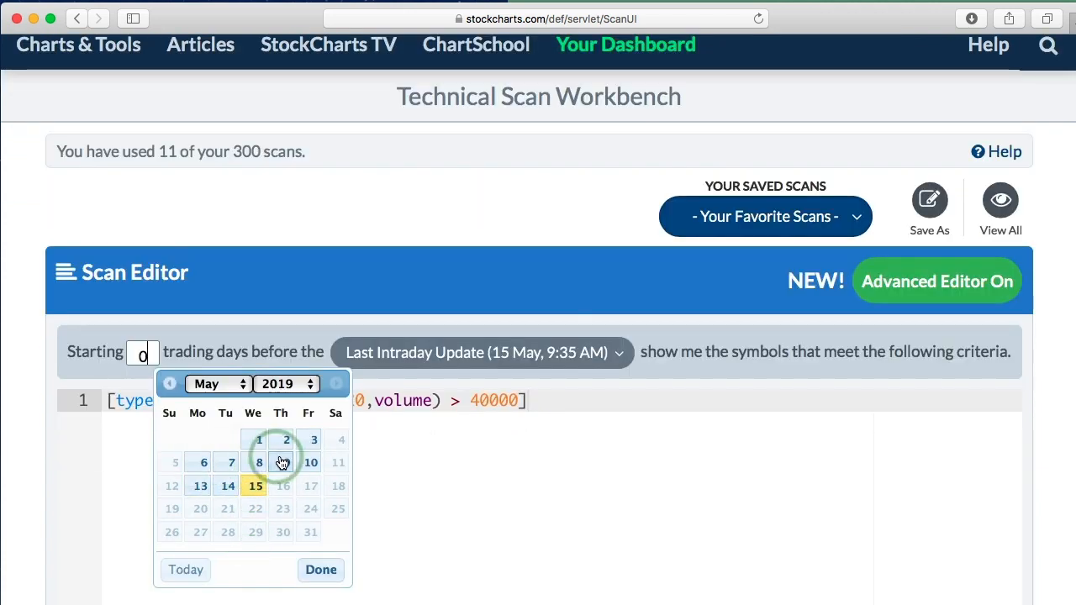
pyautogui.moveTo(203, 462)
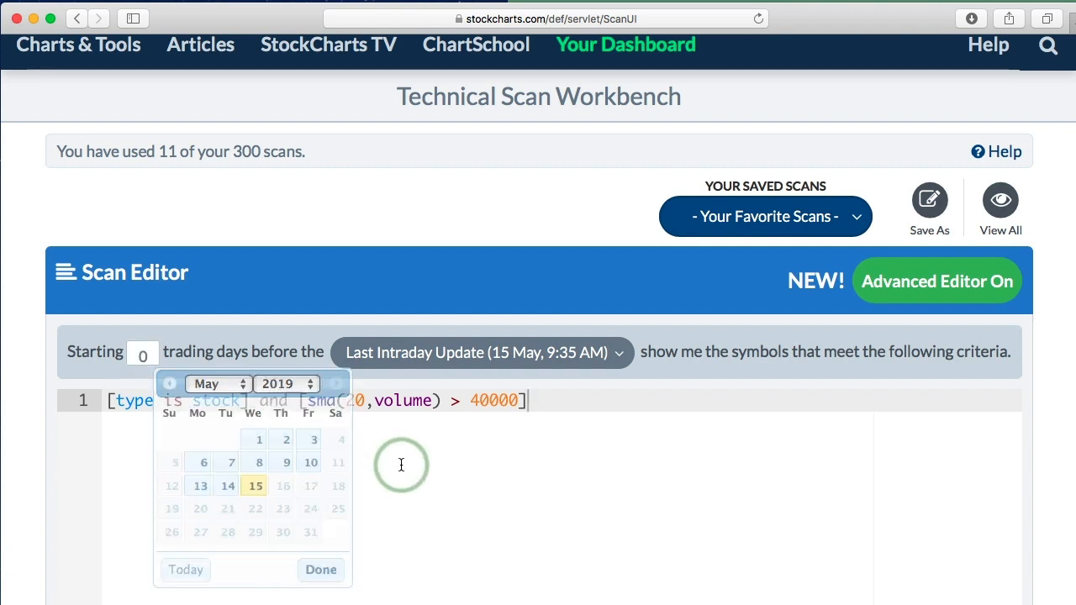
pyautogui.click(482, 352)
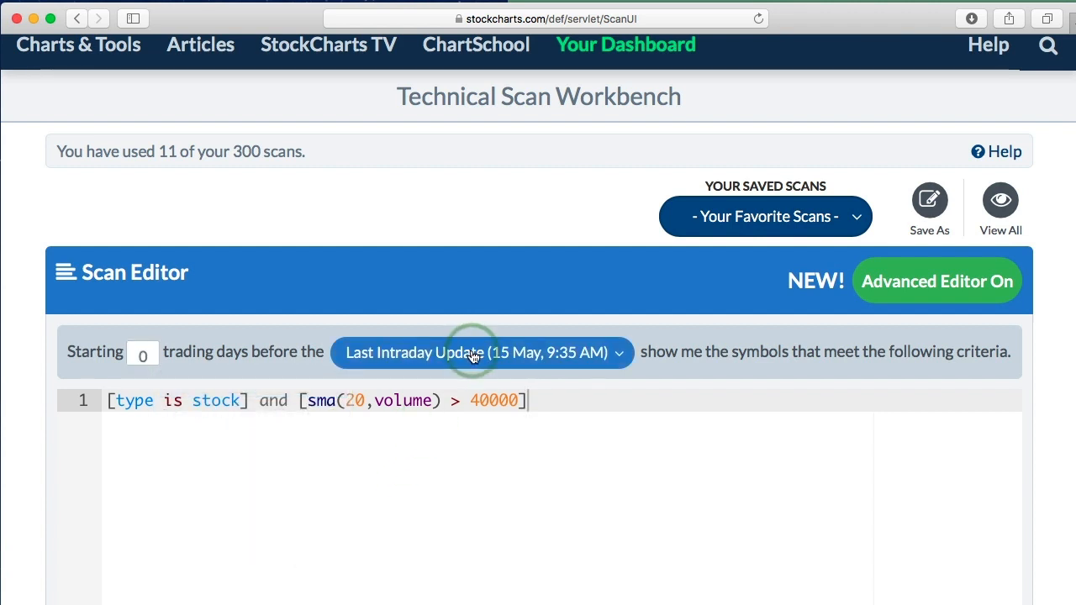
pyautogui.click(481, 352)
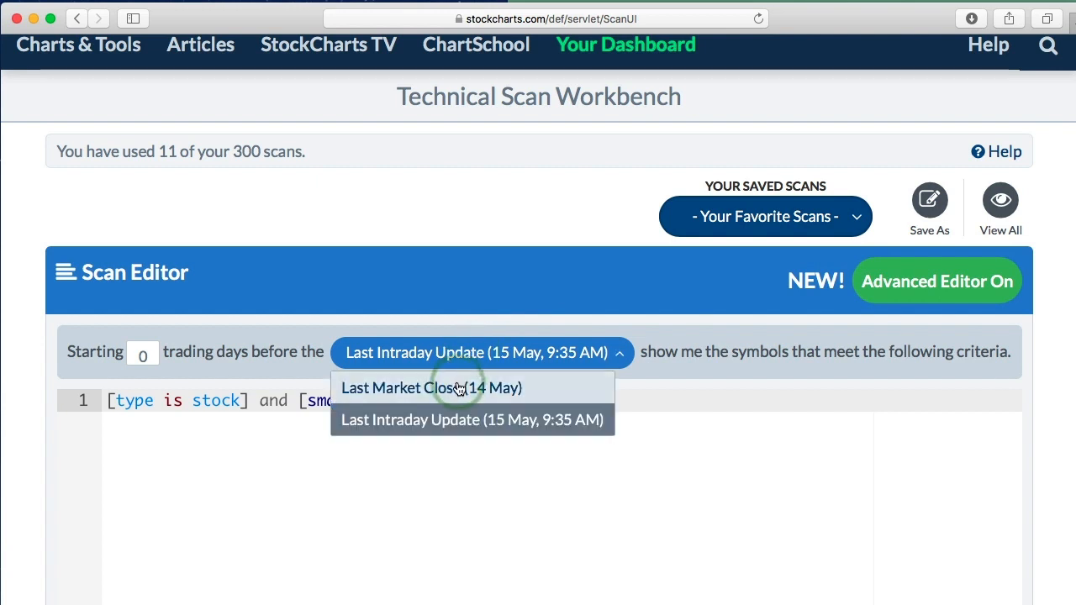
pyautogui.click(429, 387)
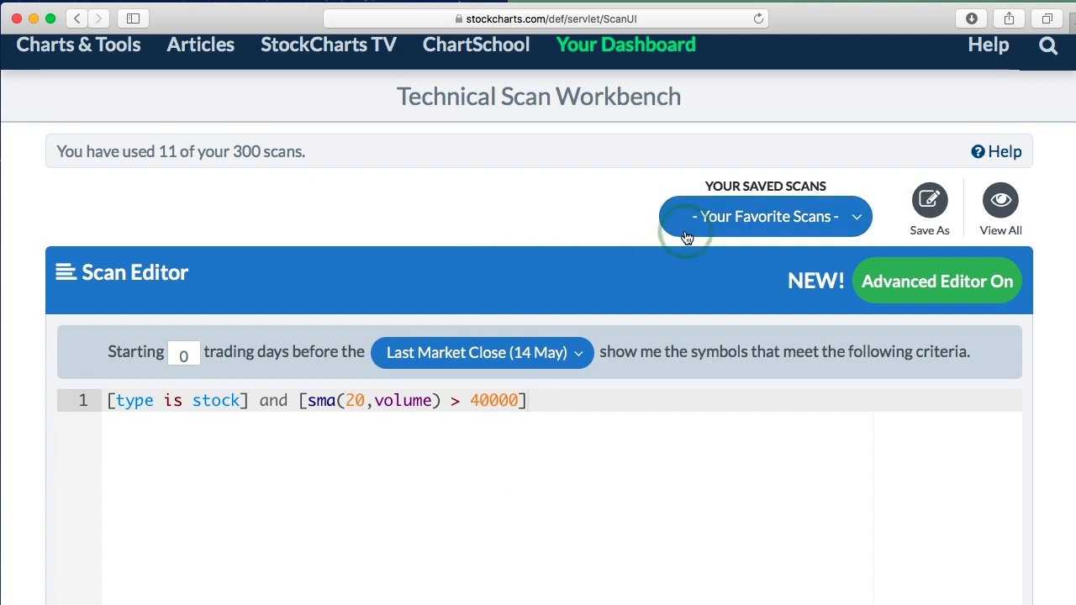
pyautogui.moveTo(684, 237)
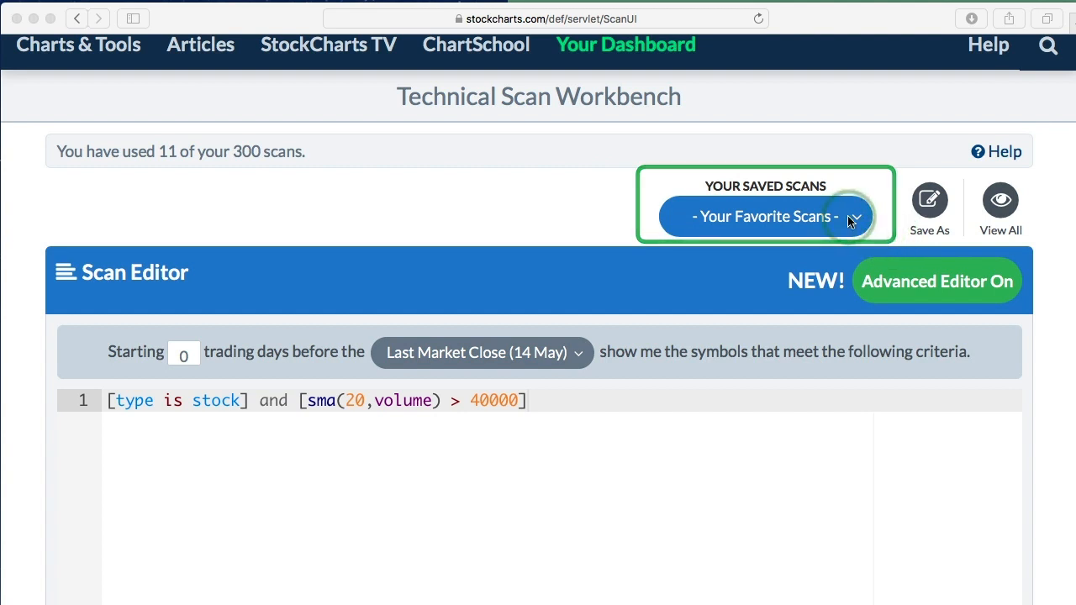
# Load MACD Bull Cross 0 from the Your Saved Scans dropdown.
pyautogui.click(855, 216)
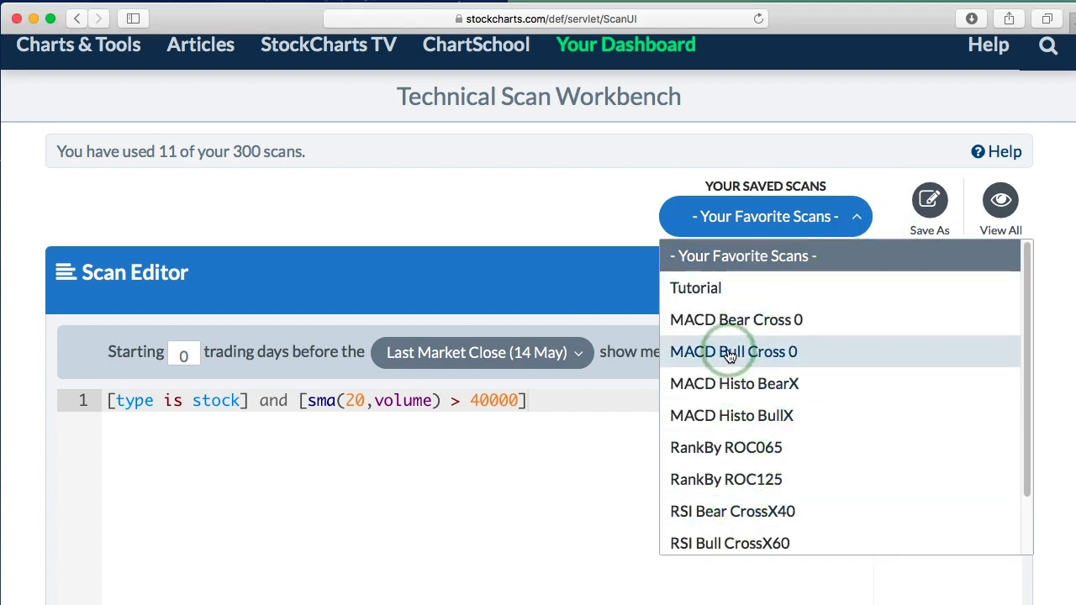
pyautogui.click(732, 351)
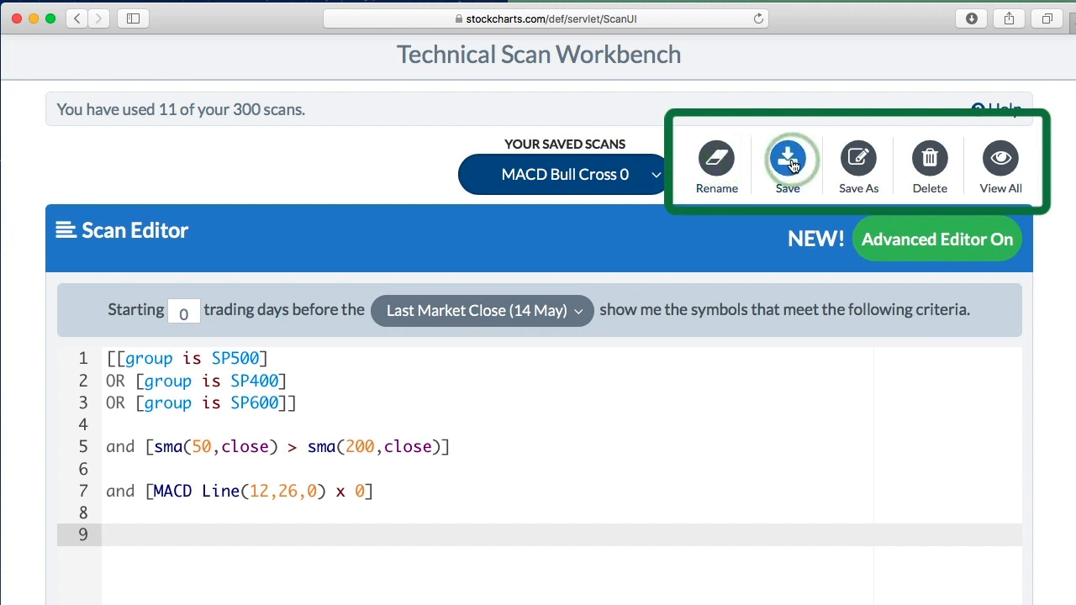
pyautogui.moveTo(858, 158)
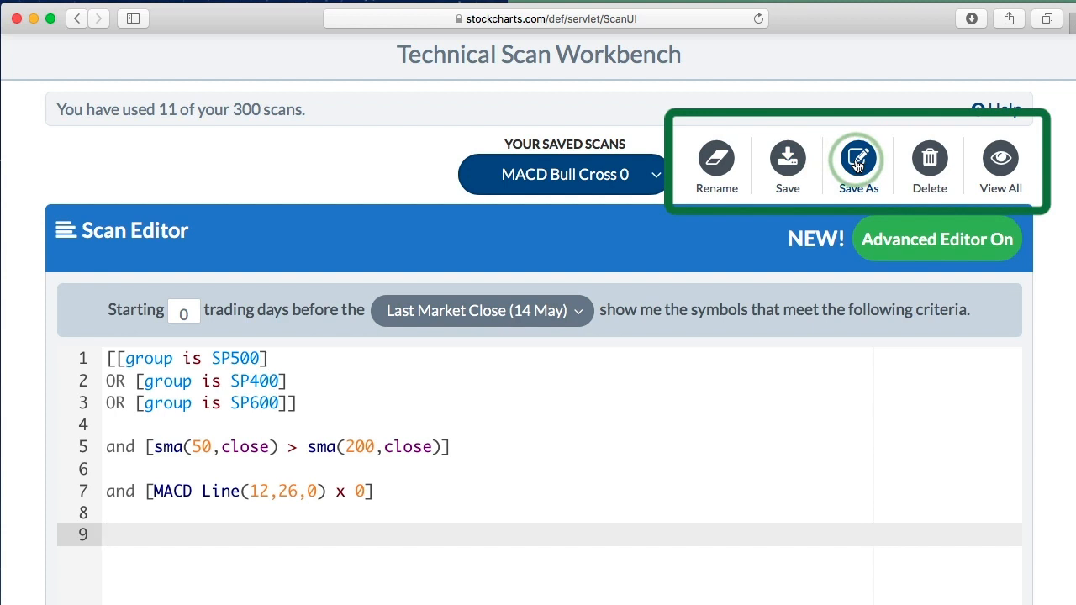
pyautogui.moveTo(929, 158)
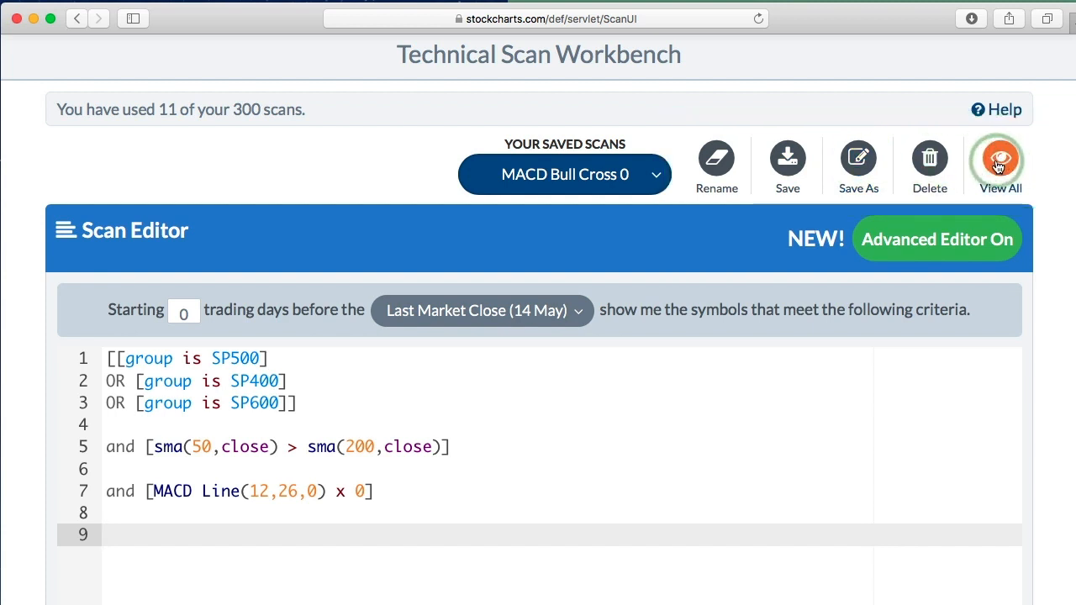
pyautogui.click(999, 158)
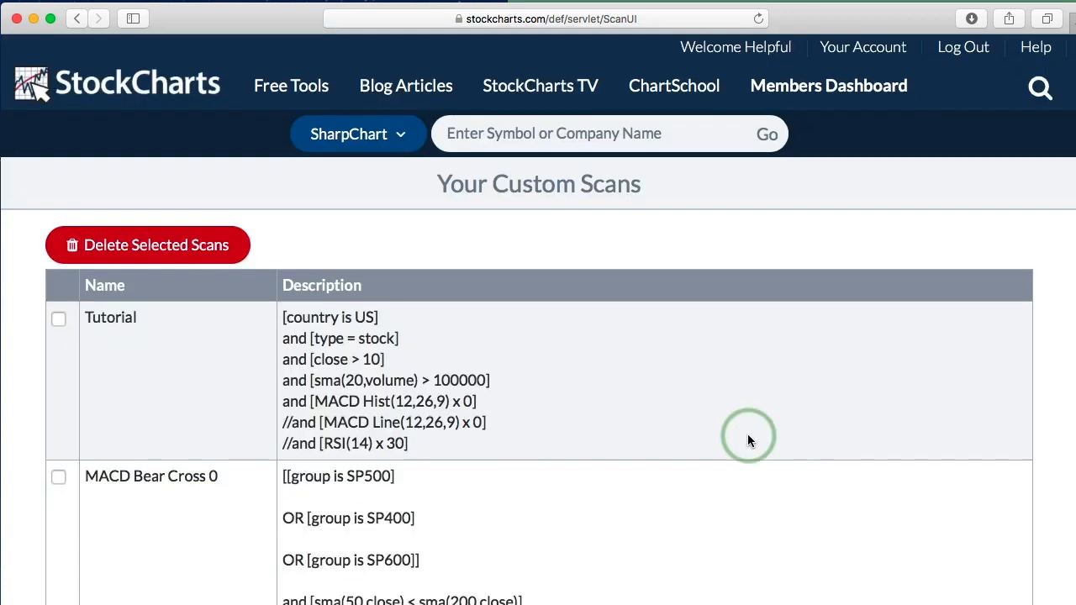
pyautogui.scroll(-3)
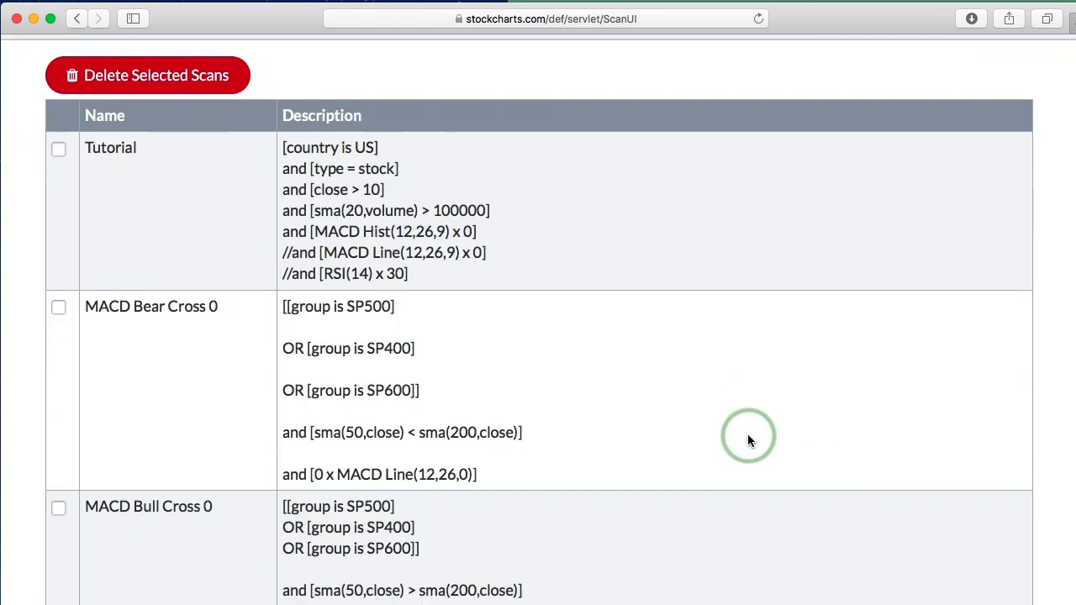
pyautogui.scroll(-3)
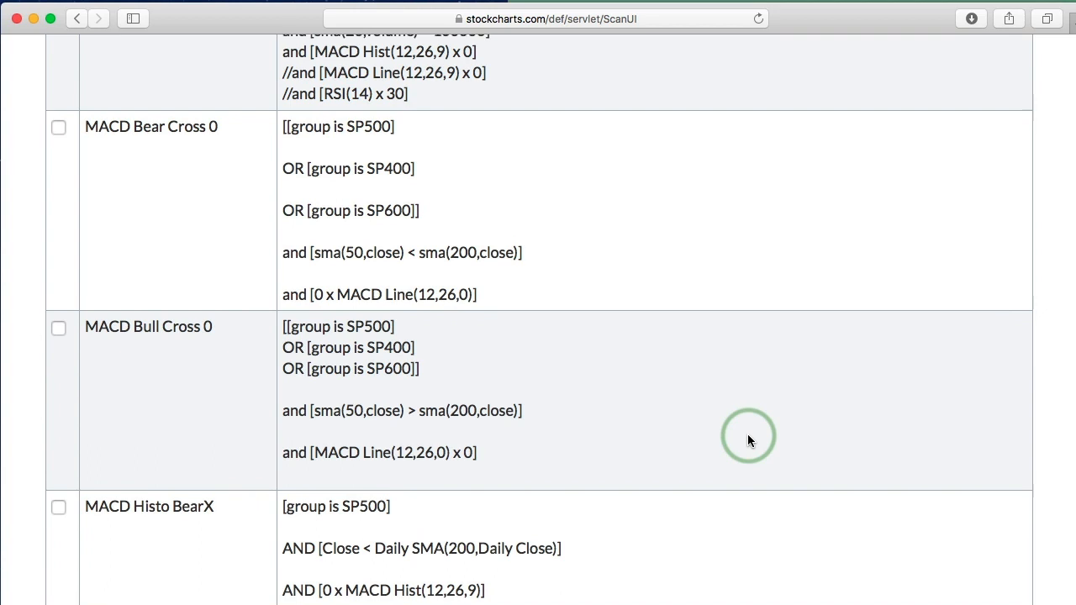
pyautogui.scroll(3)
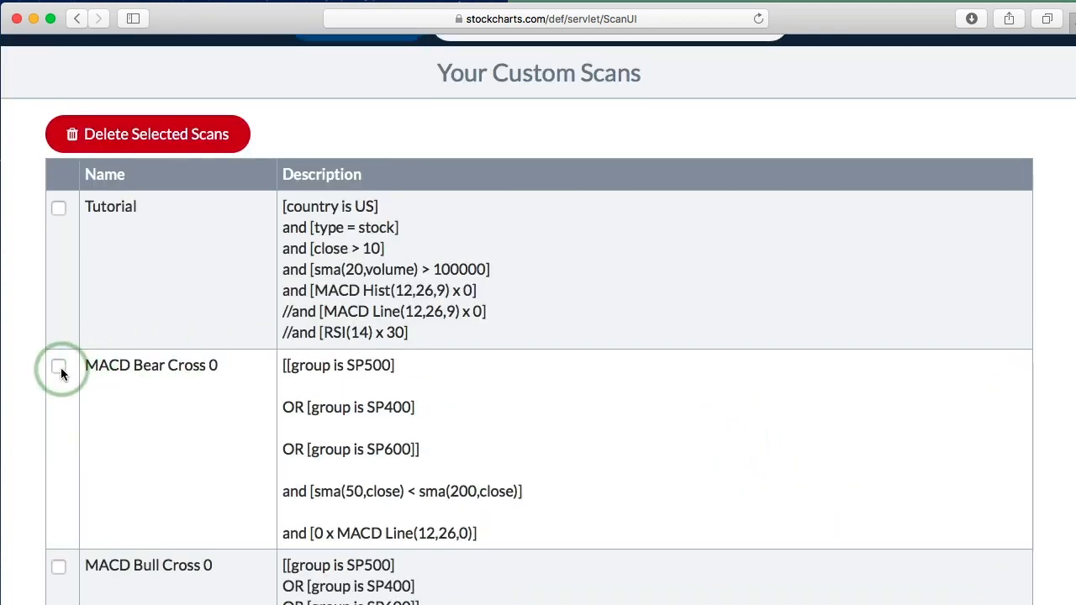
pyautogui.click(59, 365)
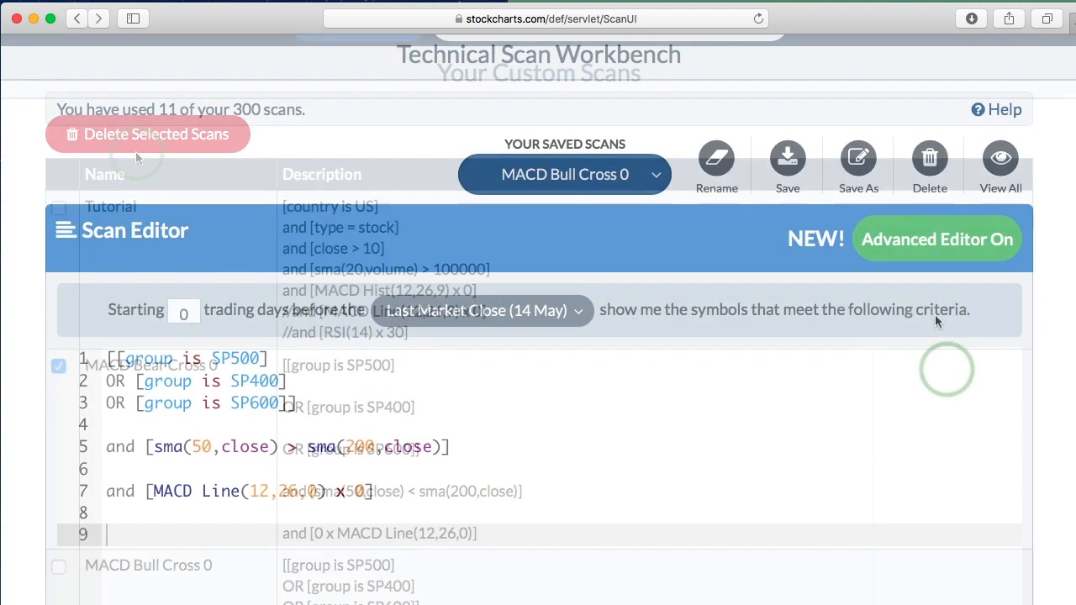
pyautogui.click(937, 239)
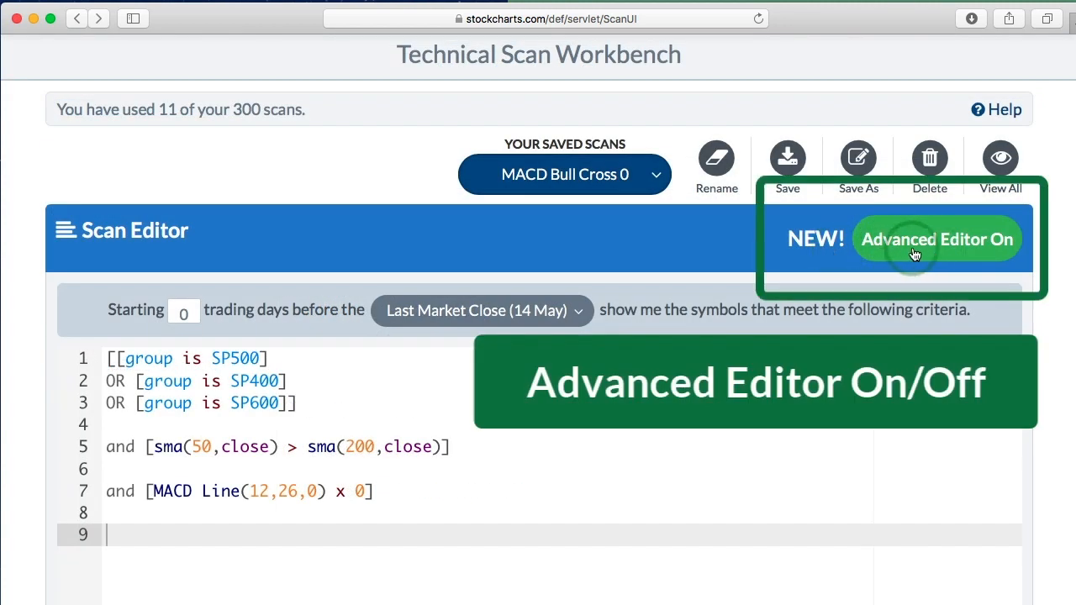
pyautogui.click(937, 240)
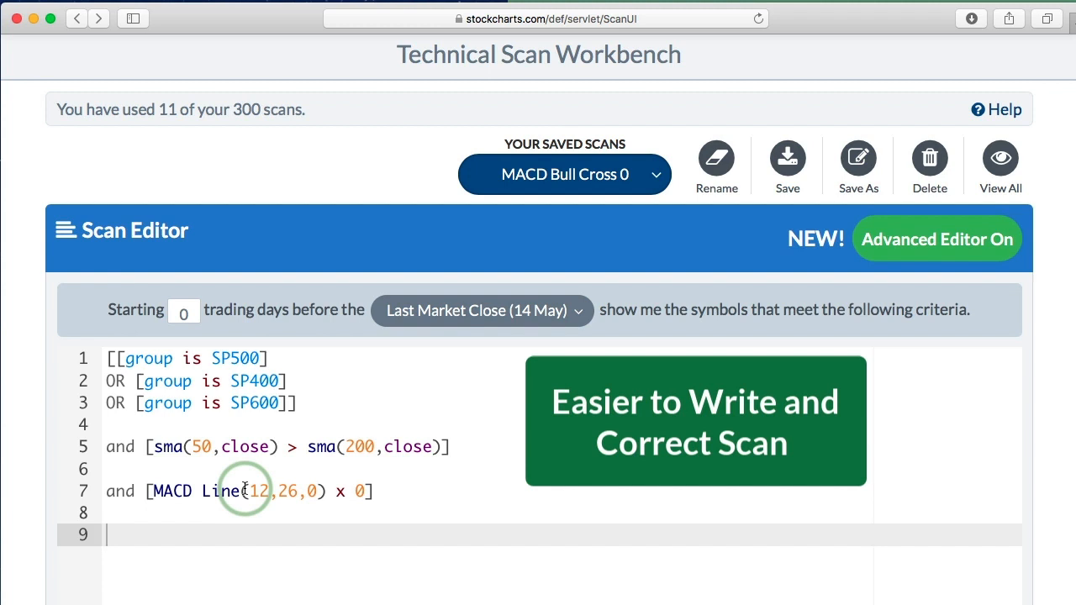
pyautogui.click(936, 239)
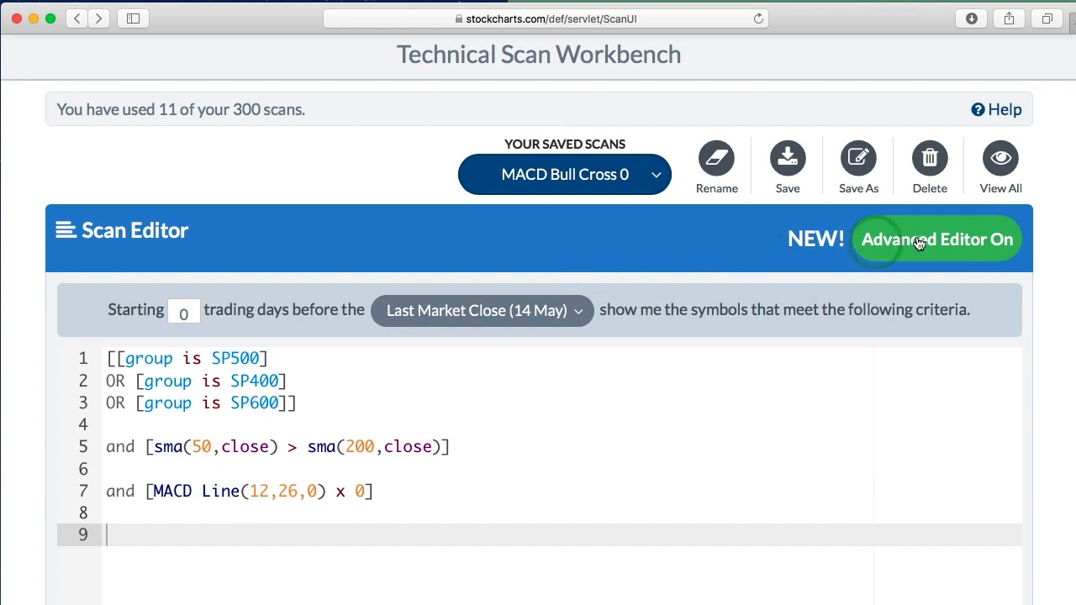
pyautogui.click(935, 239)
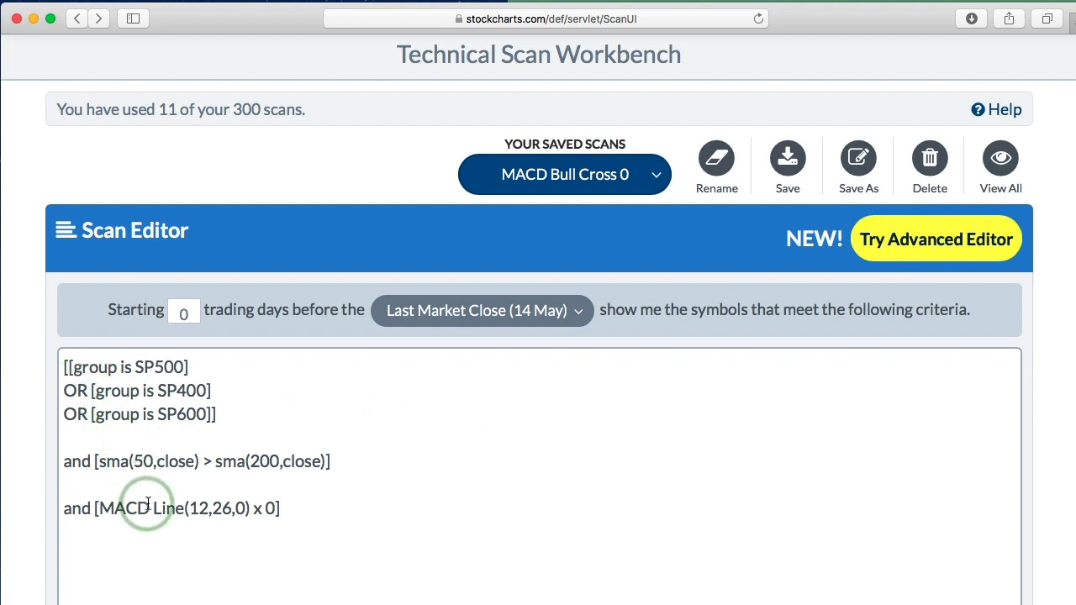
pyautogui.click(935, 239)
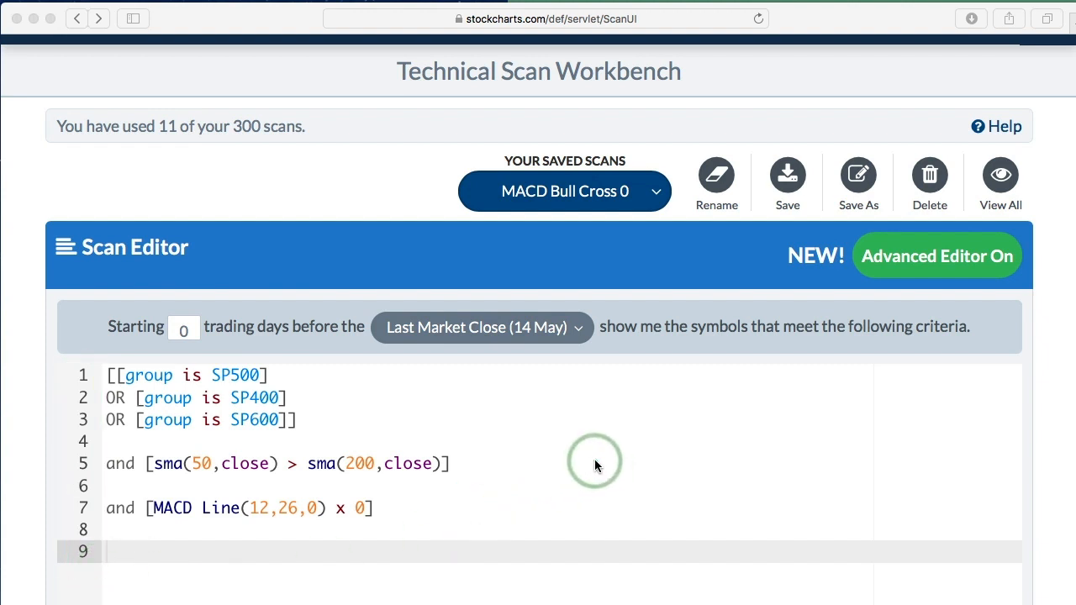
# Validate the scan with Check Syntax, then reformat the criteria text.
pyautogui.scroll(-3)
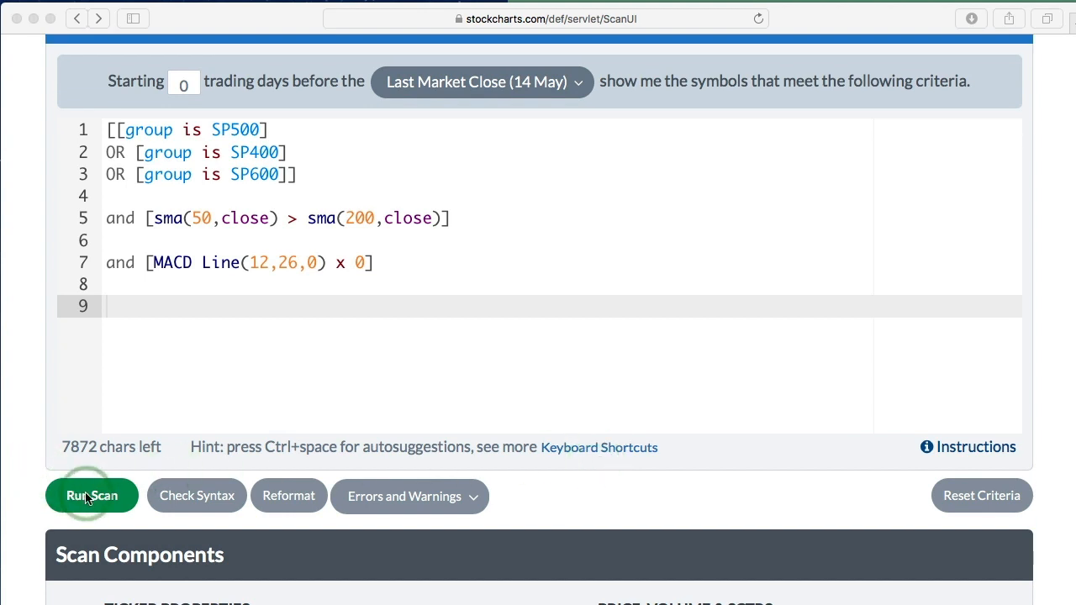
pyautogui.moveTo(197, 495)
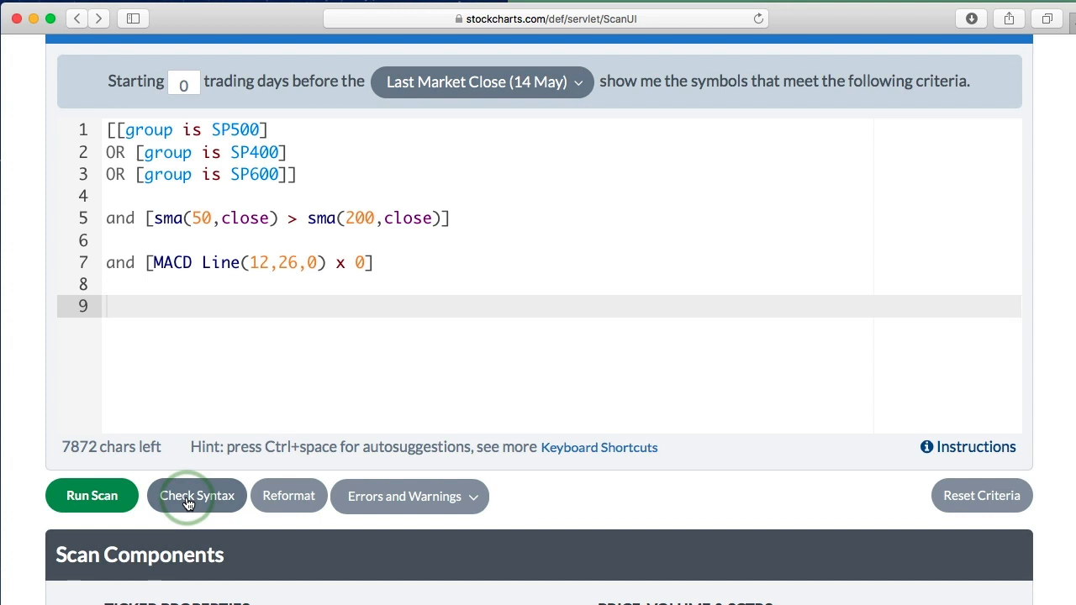
pyautogui.click(197, 495)
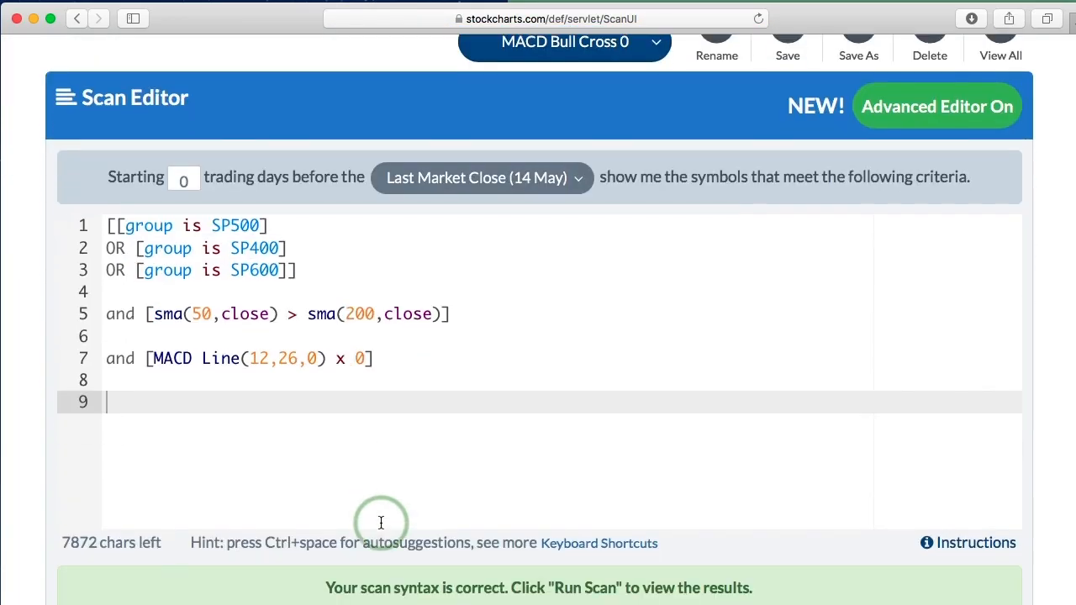
pyautogui.scroll(-3)
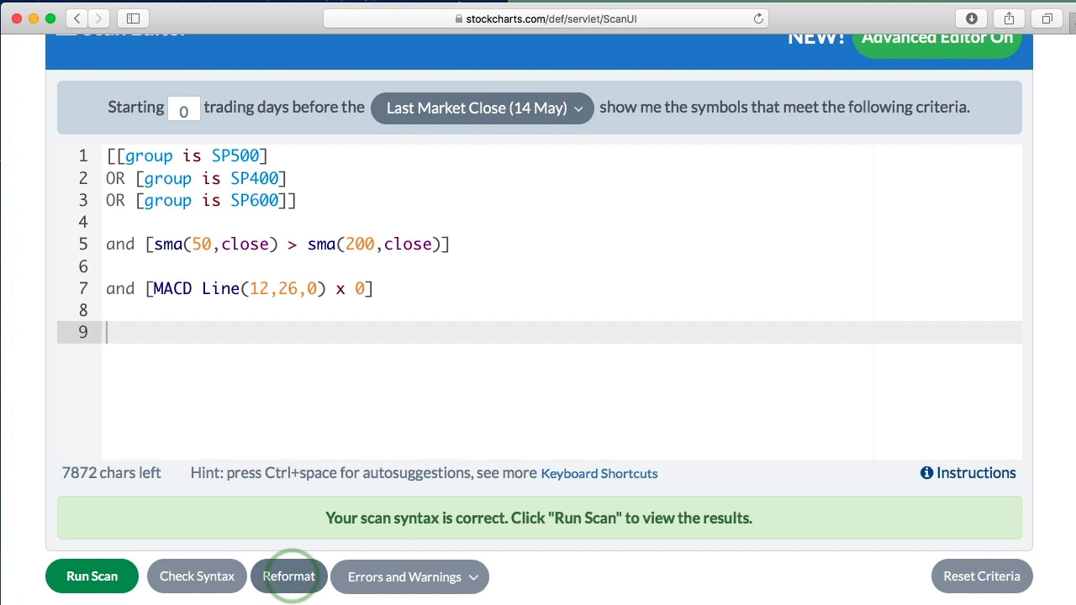
pyautogui.click(289, 576)
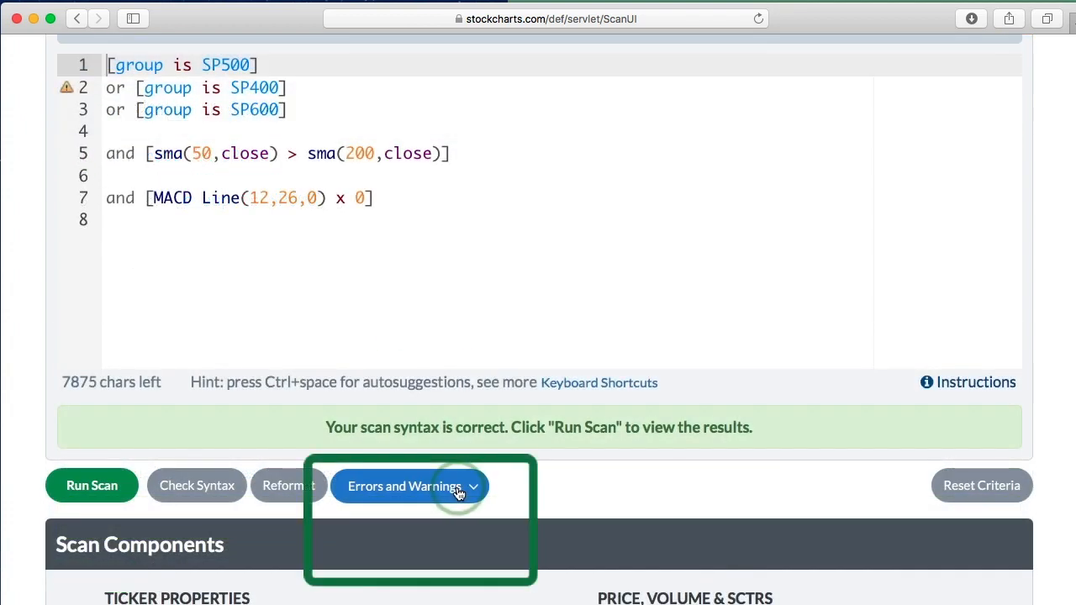
# Apply line 2's suggested fix bracketing the OR clauses, and show only errors.
pyautogui.click(409, 485)
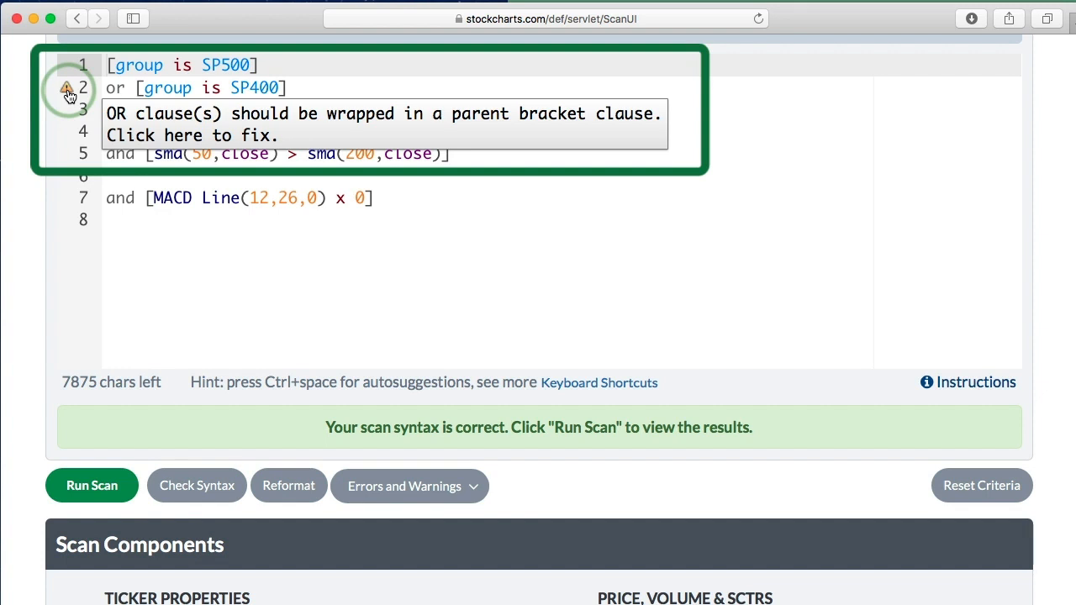
pyautogui.click(67, 88)
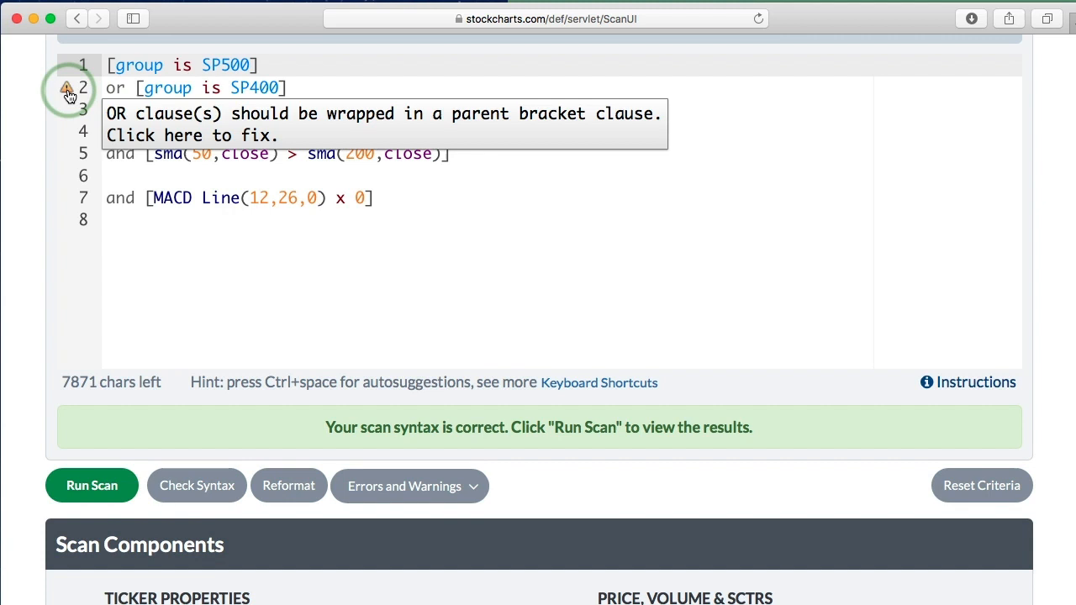
pyautogui.click(409, 486)
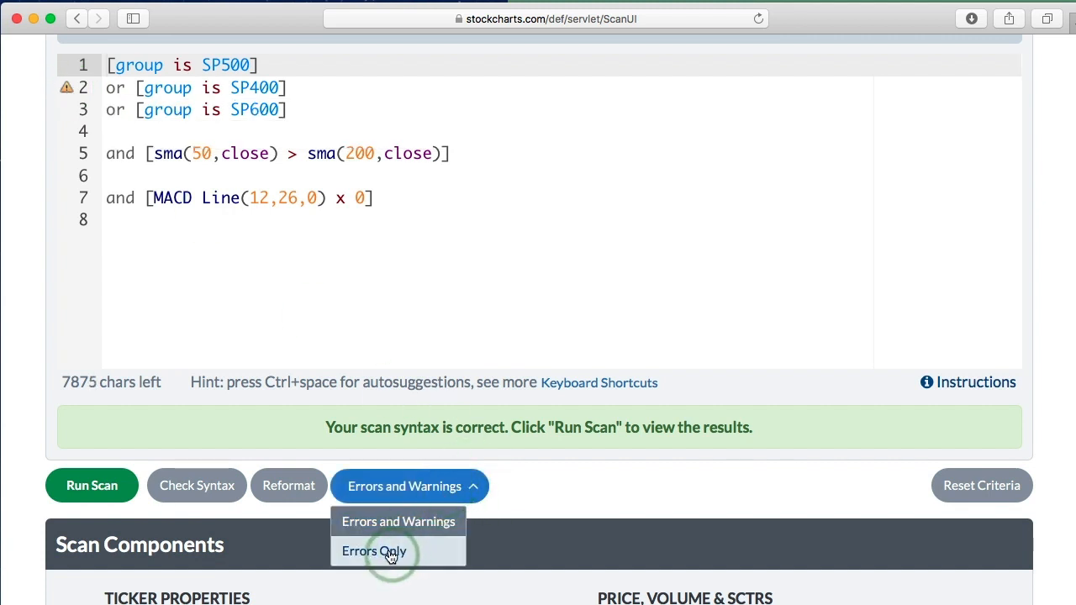
pyautogui.click(373, 550)
pyautogui.write('[ ')
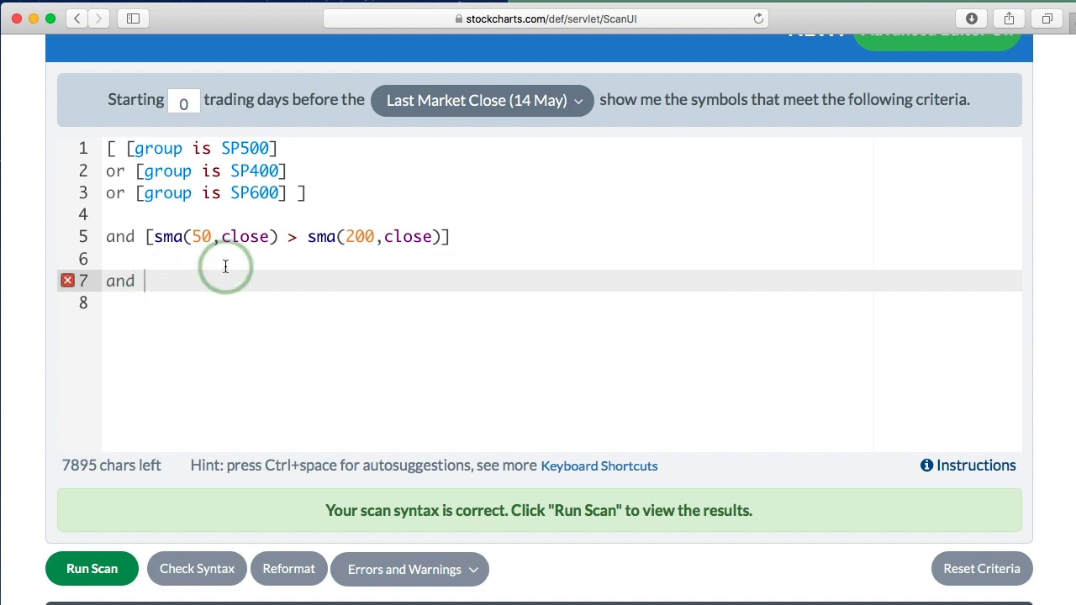
# Write the bracketed clause MACD Line(12,26,9) > MACD Signal(12,26,9) on line 7.
pyautogui.write('mac')
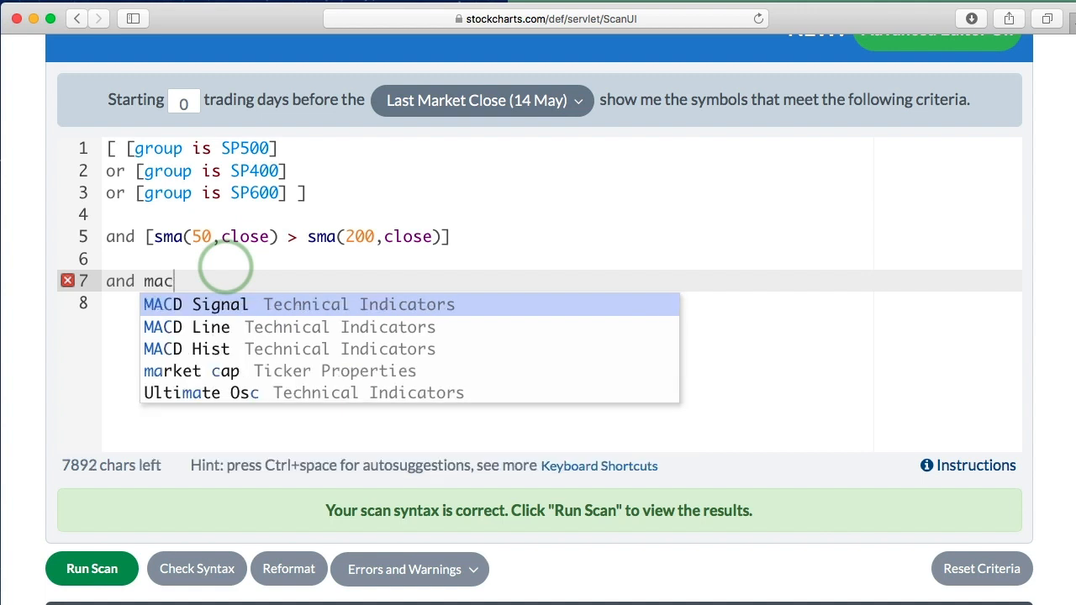
pyautogui.write('d')
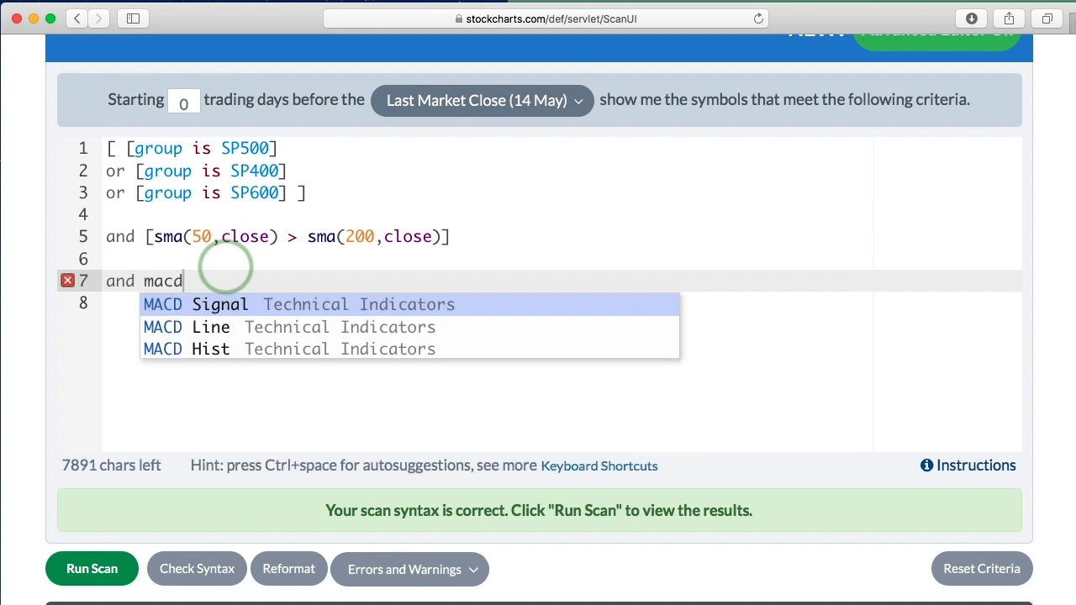
pyautogui.moveTo(212, 327)
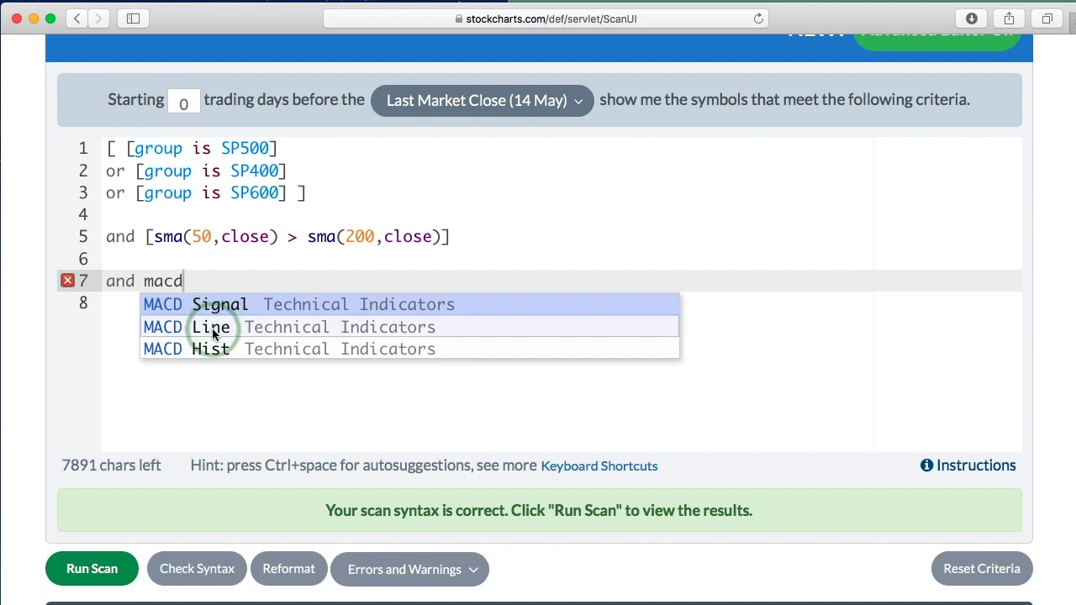
pyautogui.click(210, 327)
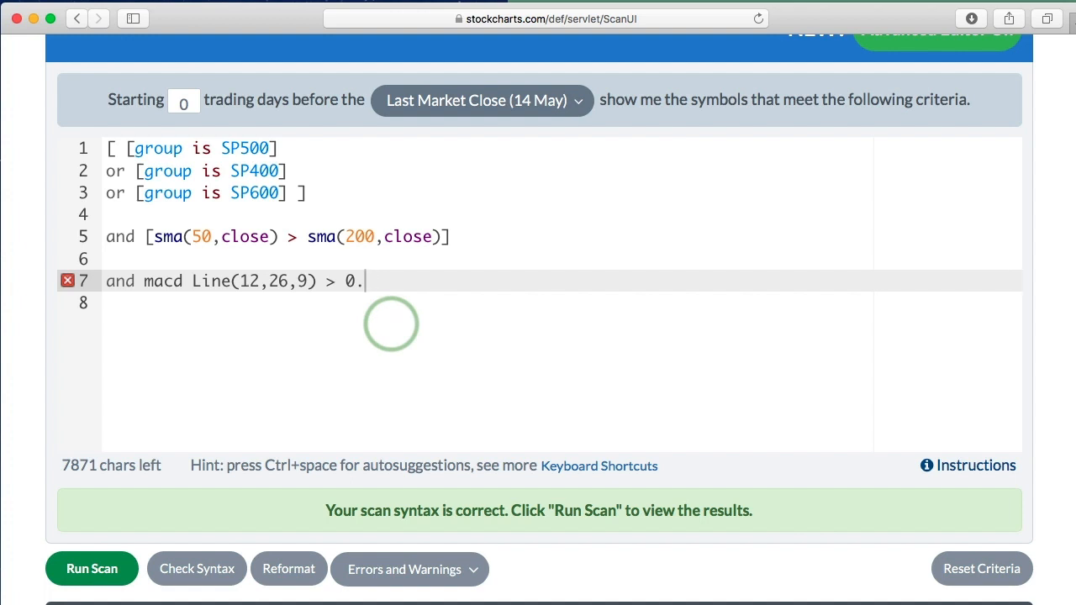
pyautogui.write('mac')
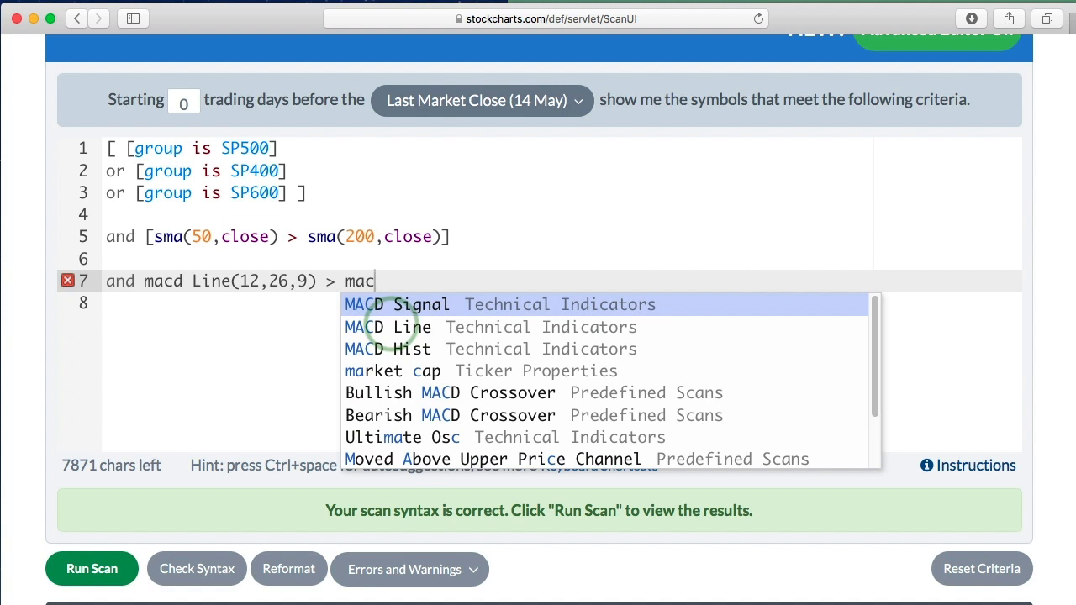
pyautogui.click(397, 305)
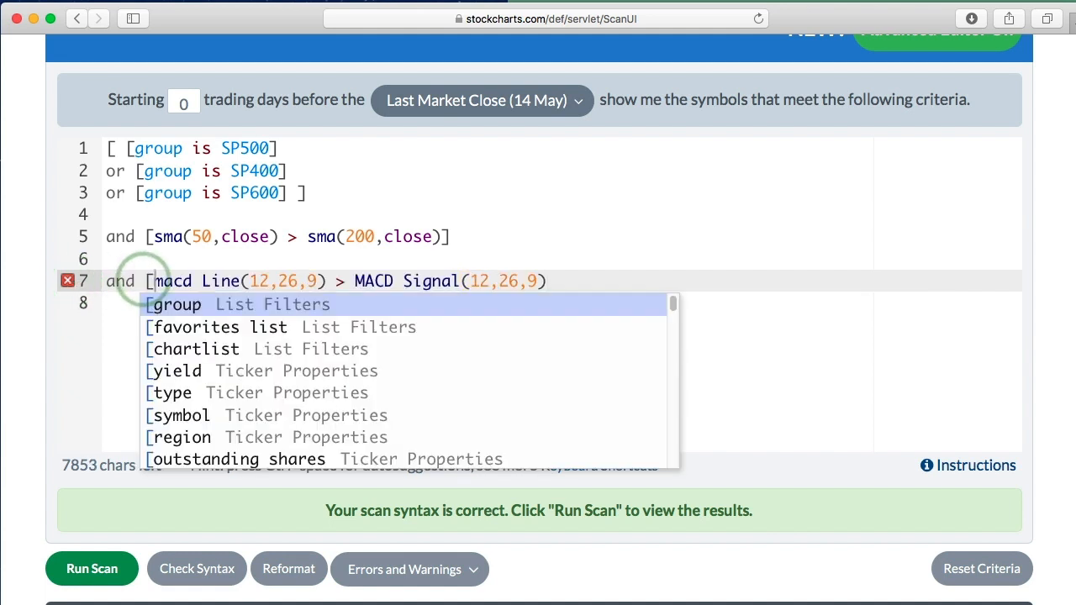
pyautogui.click(570, 281)
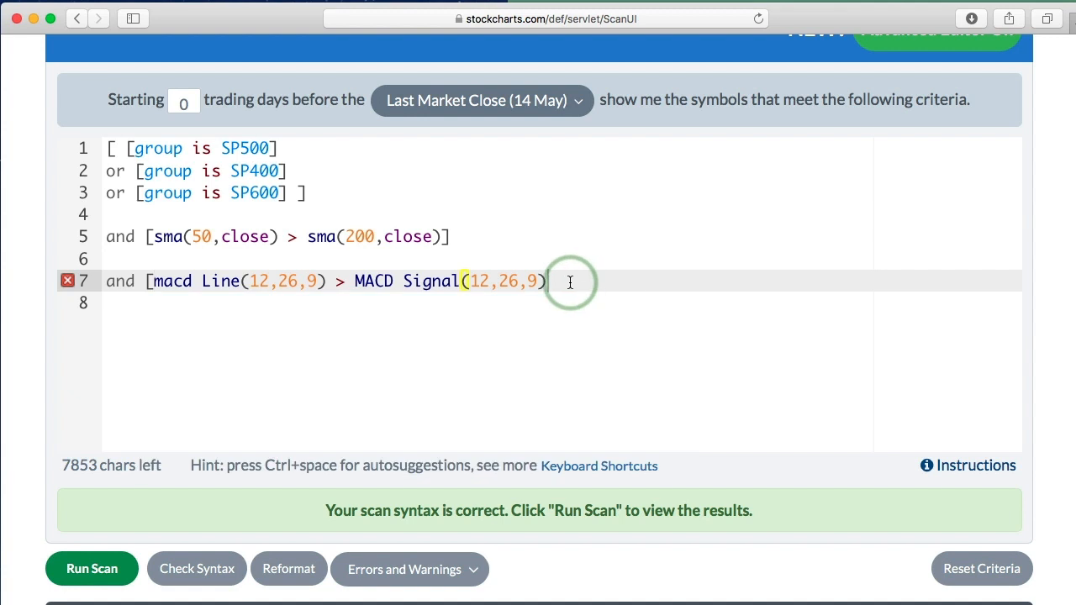
pyautogui.write(']')
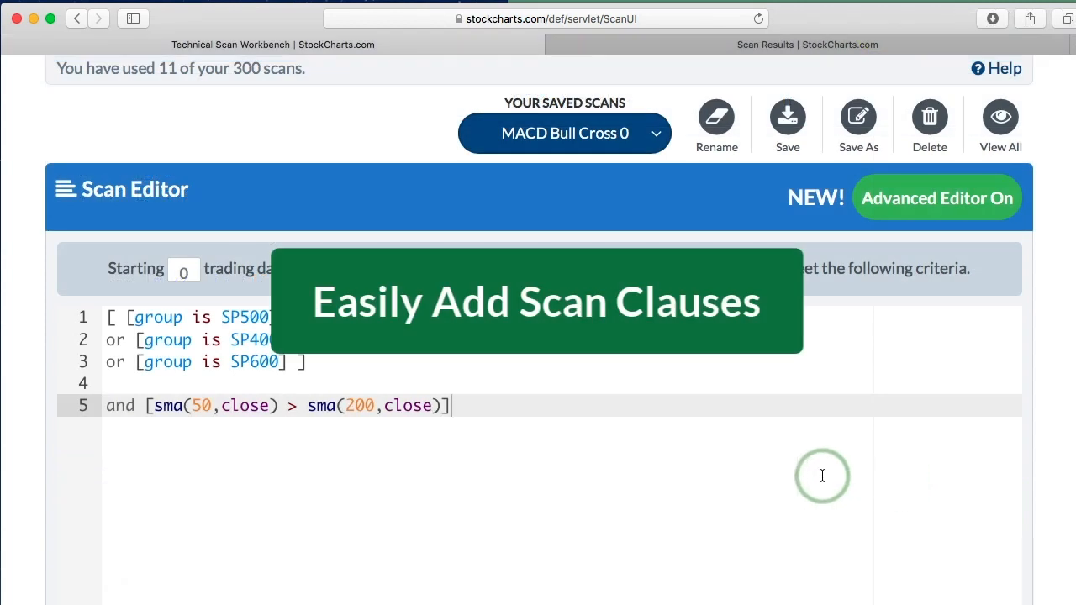
# Add MACD Line(12,26,9) > 0.0 via the Technical Indicators dropdown in Scan Components.
pyautogui.scroll(-3)
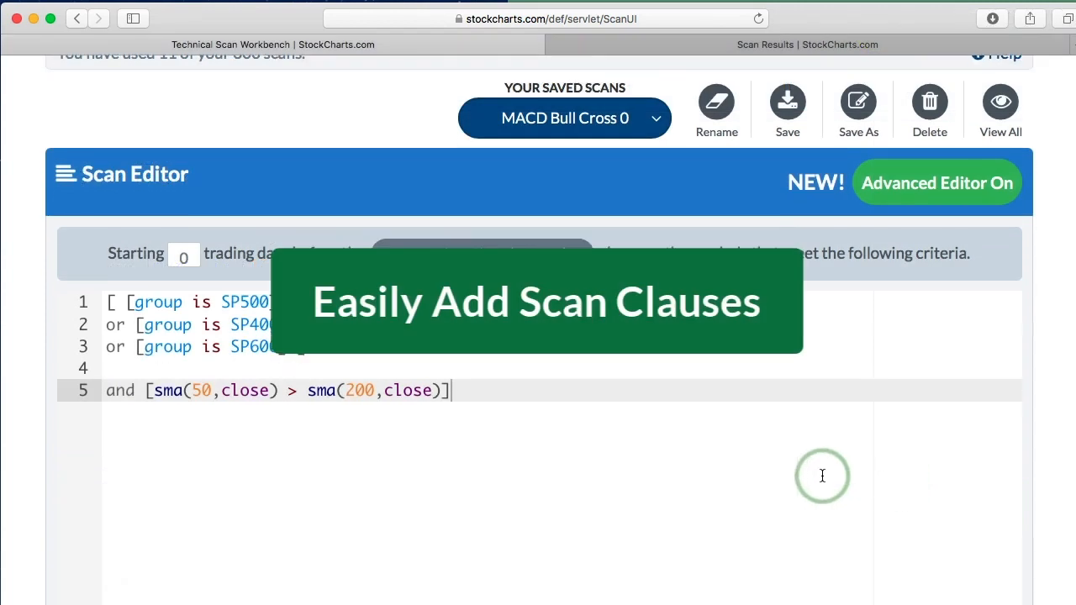
pyautogui.scroll(-3)
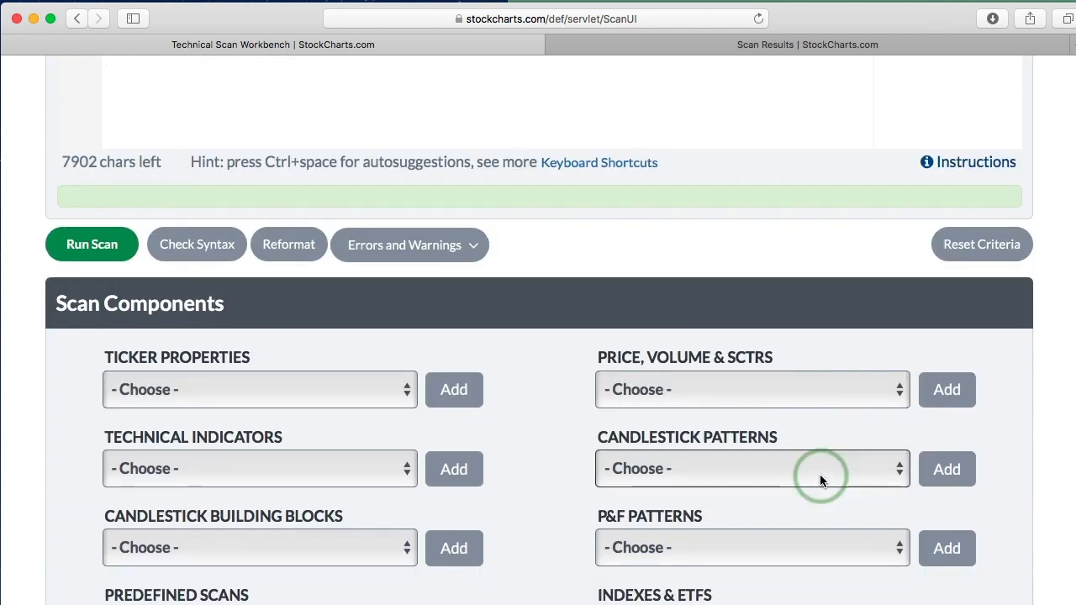
pyautogui.scroll(-3)
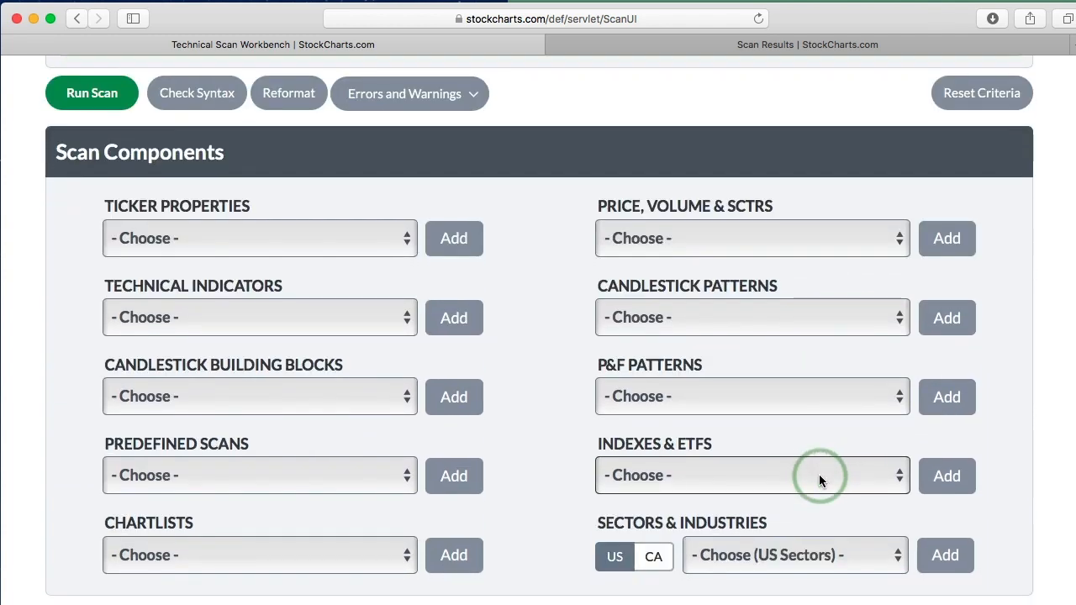
pyautogui.scroll(-3)
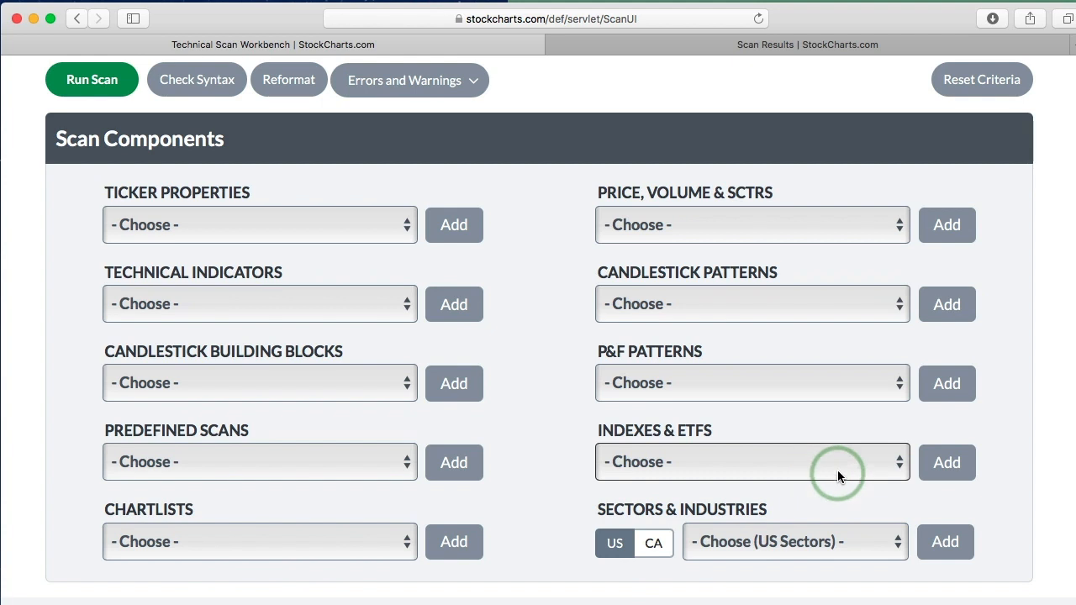
pyautogui.moveTo(223, 316)
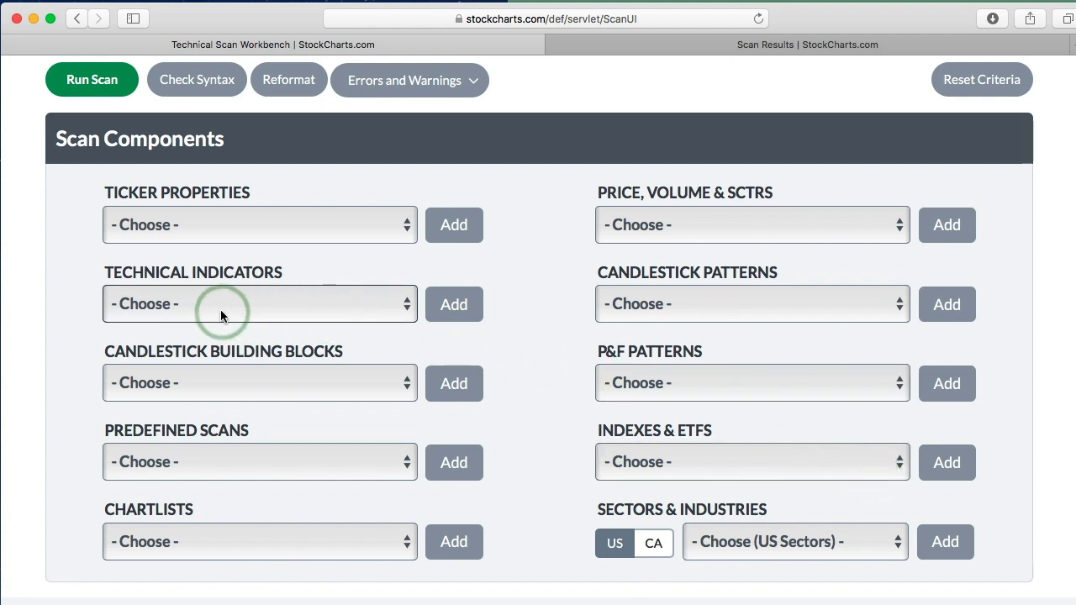
pyautogui.click(259, 304)
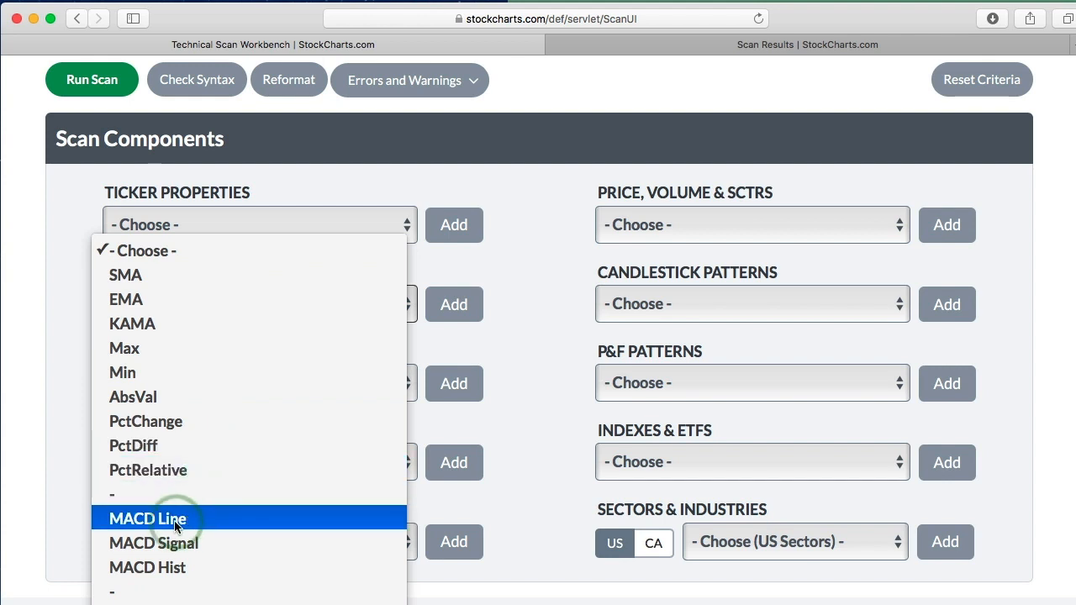
pyautogui.click(148, 519)
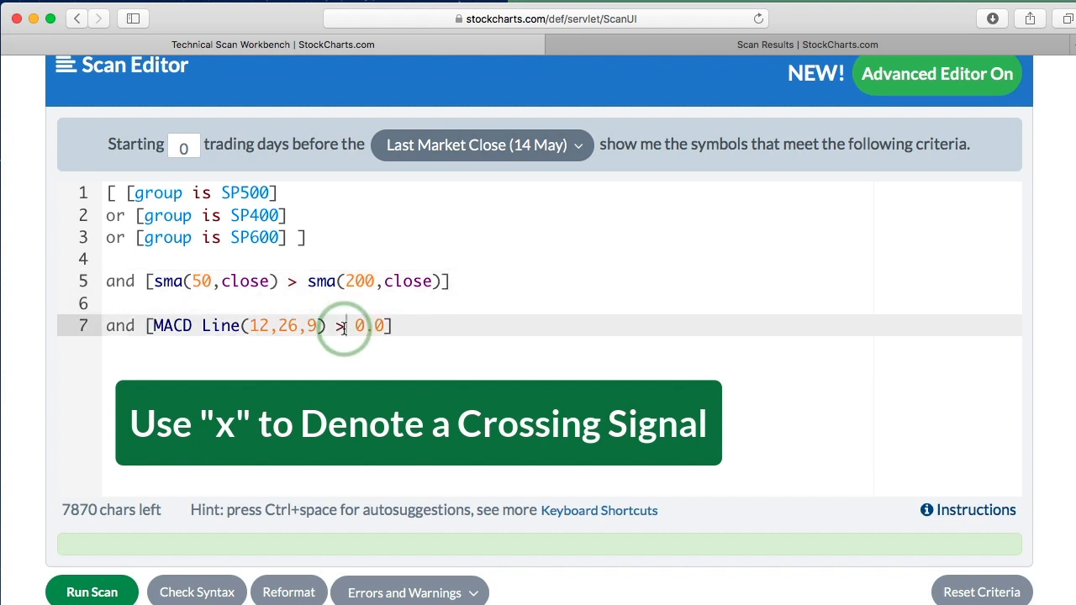
# Change line 7's operator to 'x' so MACD Line crosses 0.0.
pyautogui.write('x')
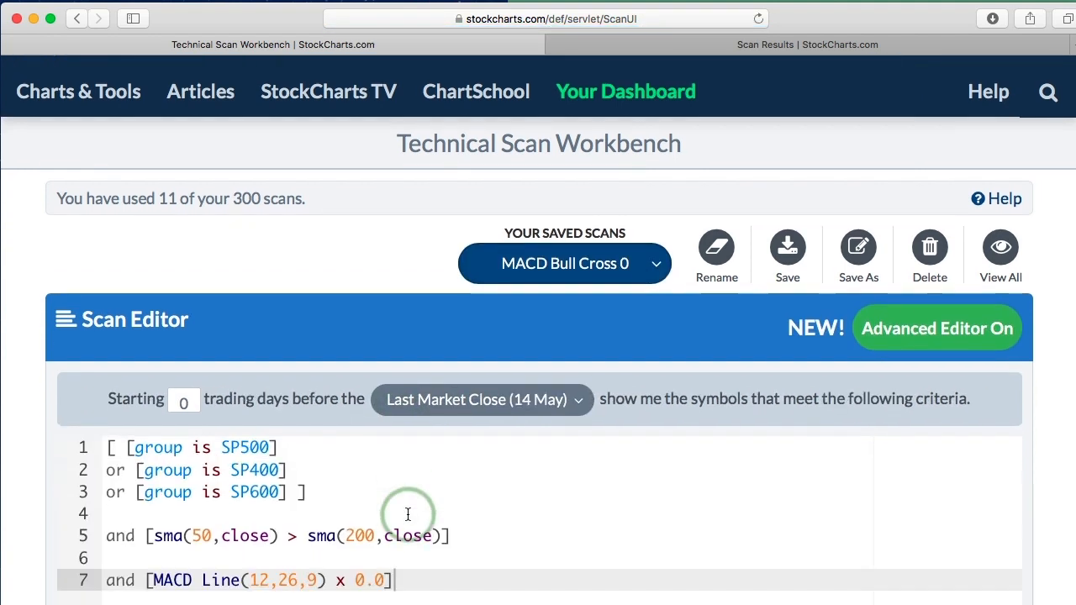
pyautogui.scroll(-3)
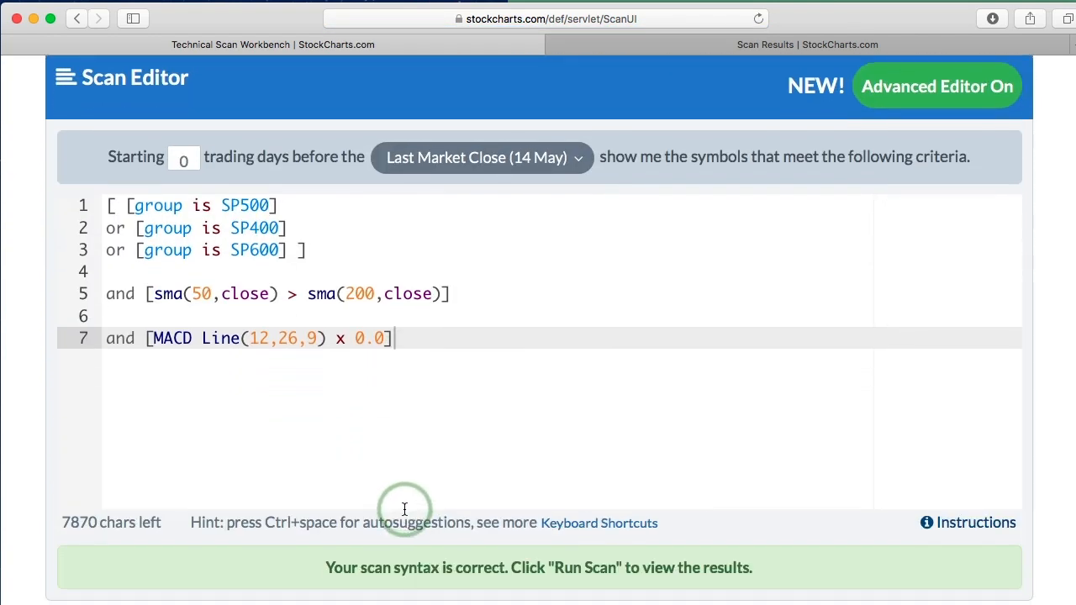
pyautogui.scroll(-3)
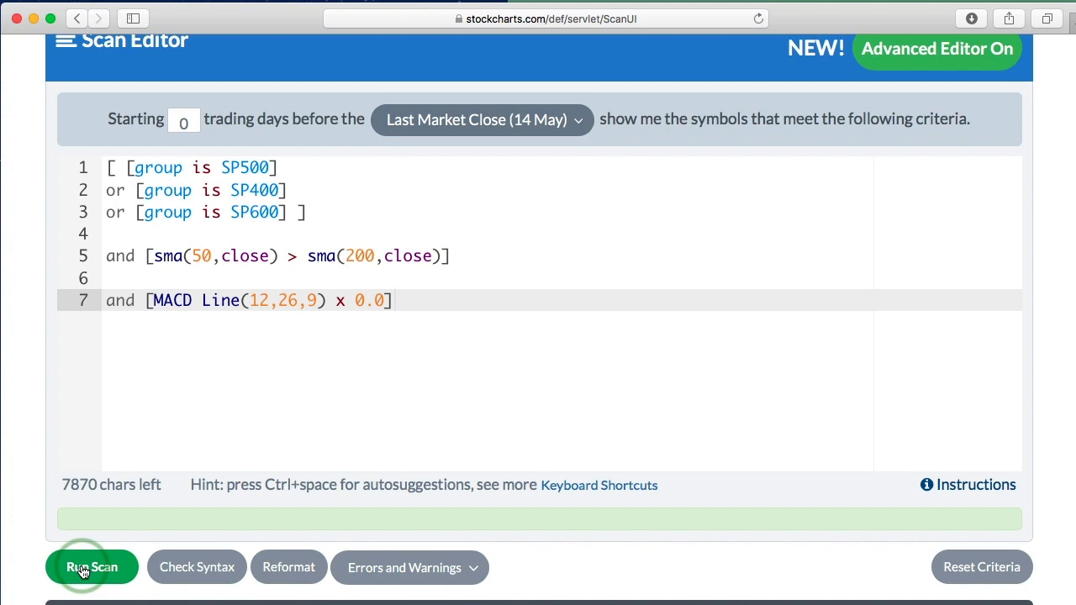
# Run the scan and review its 2 matches for 14 May 2019.
pyautogui.click(92, 567)
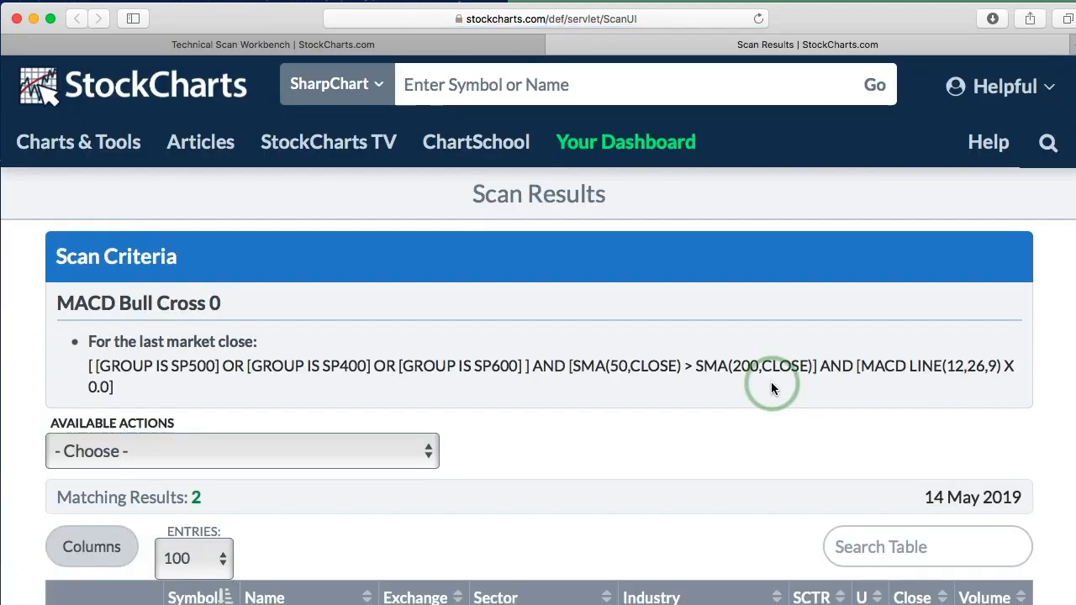
pyautogui.scroll(-3)
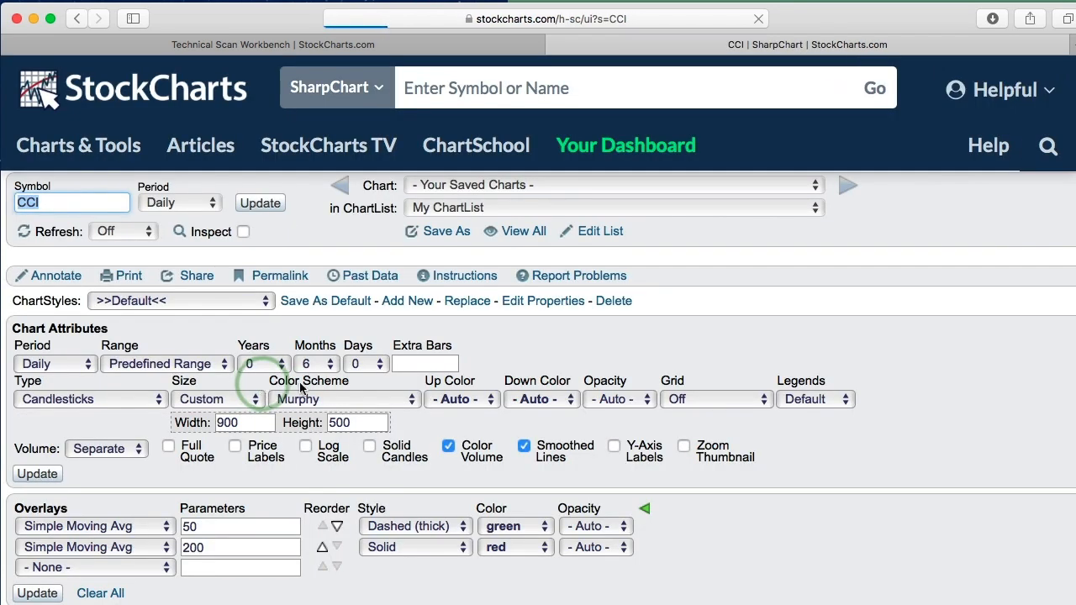
# Return from the CCI daily chart to the Technical Scan Workbench tab.
pyautogui.click(37, 473)
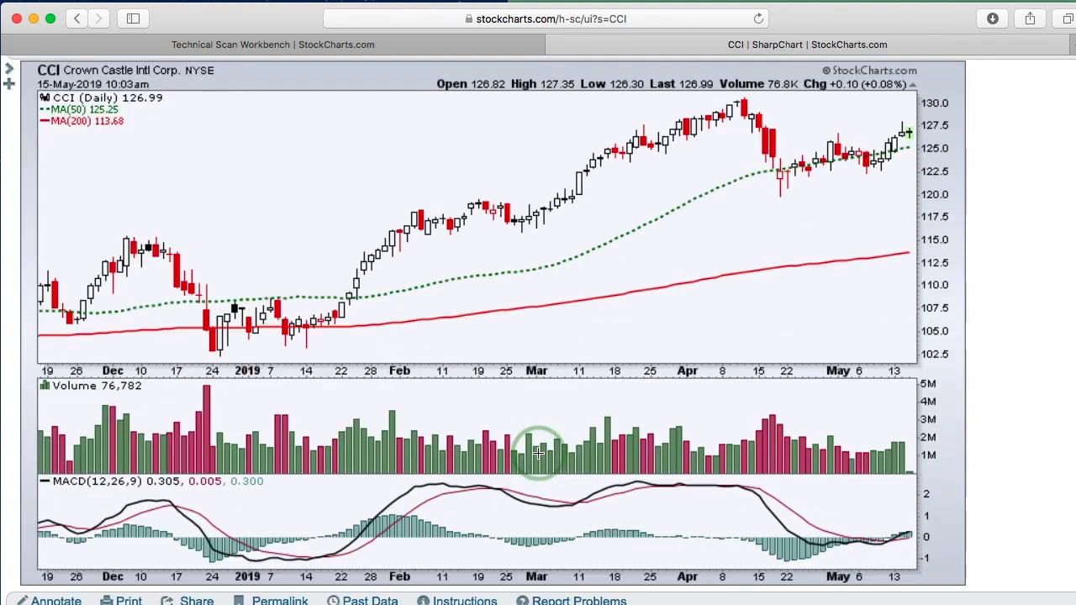
pyautogui.moveTo(903, 253)
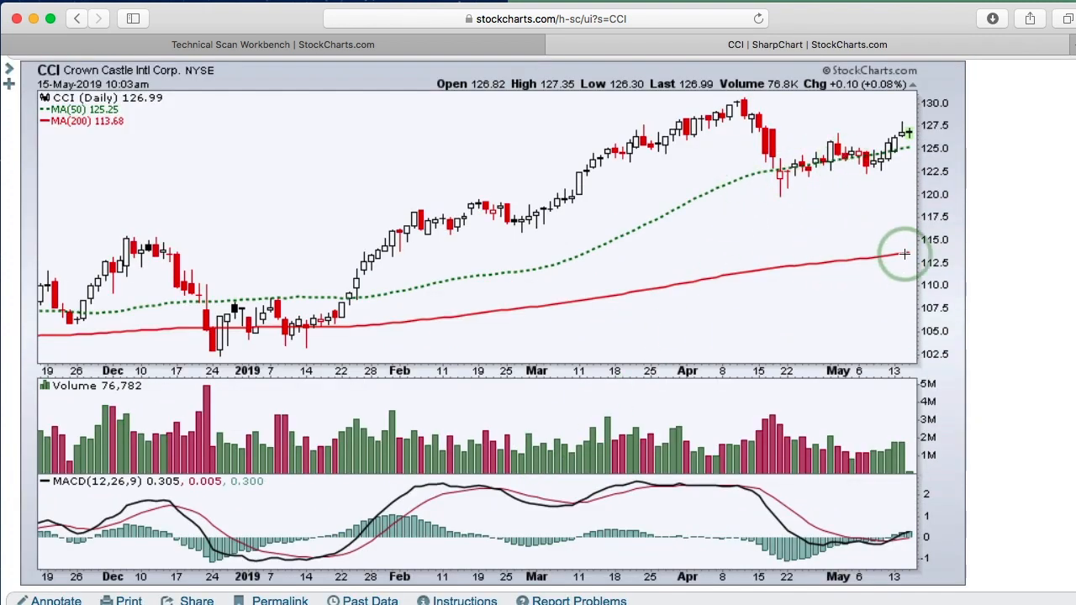
pyautogui.moveTo(895, 542)
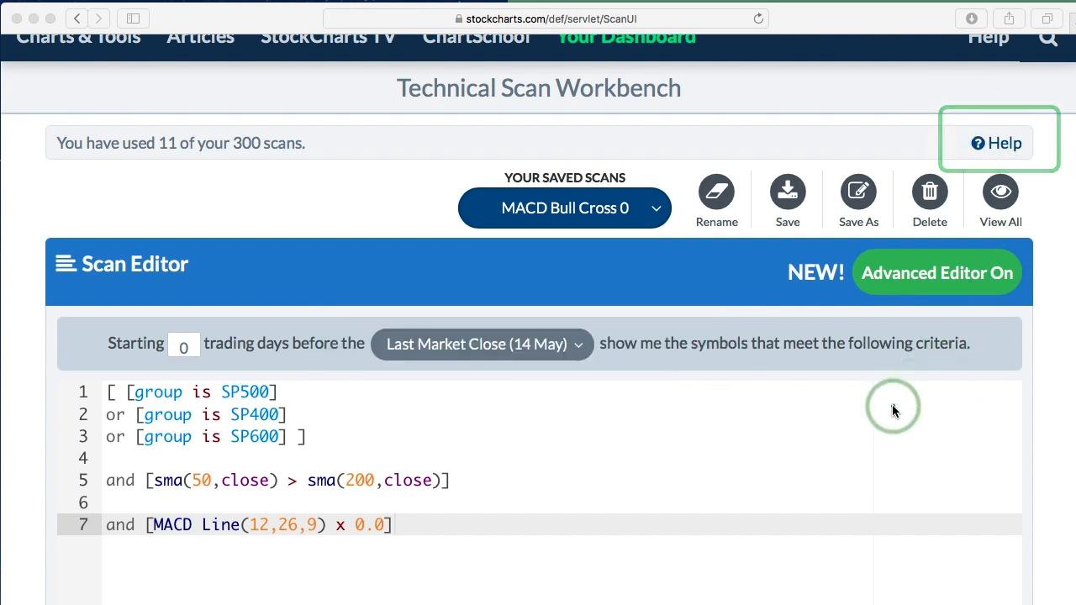
# Scroll to the page bottom and follow the Instructions link to the Scan Workbench help article.
pyautogui.scroll(-3)
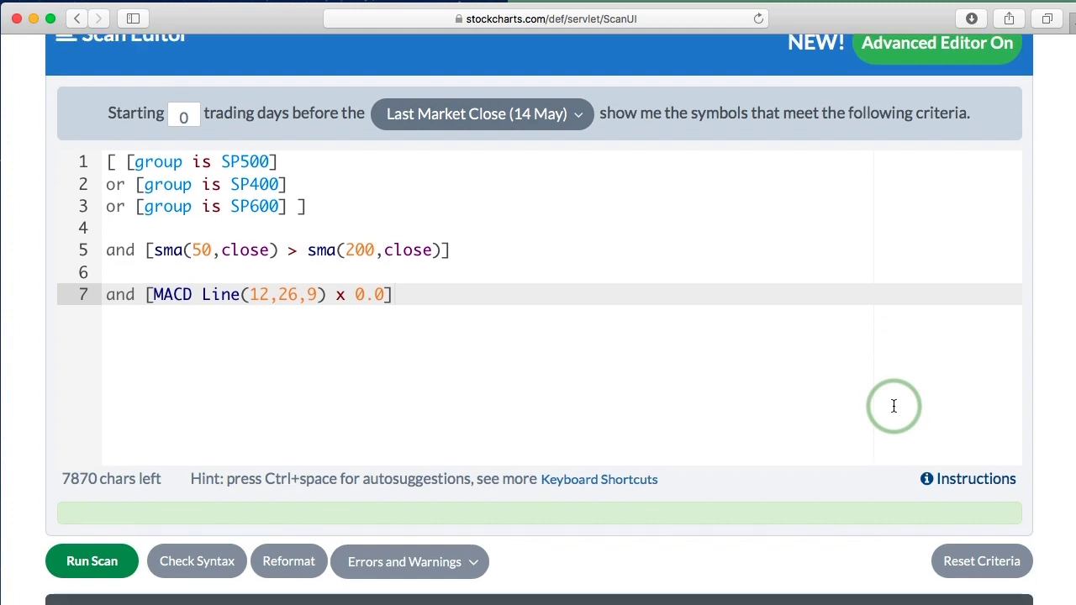
pyautogui.scroll(-3)
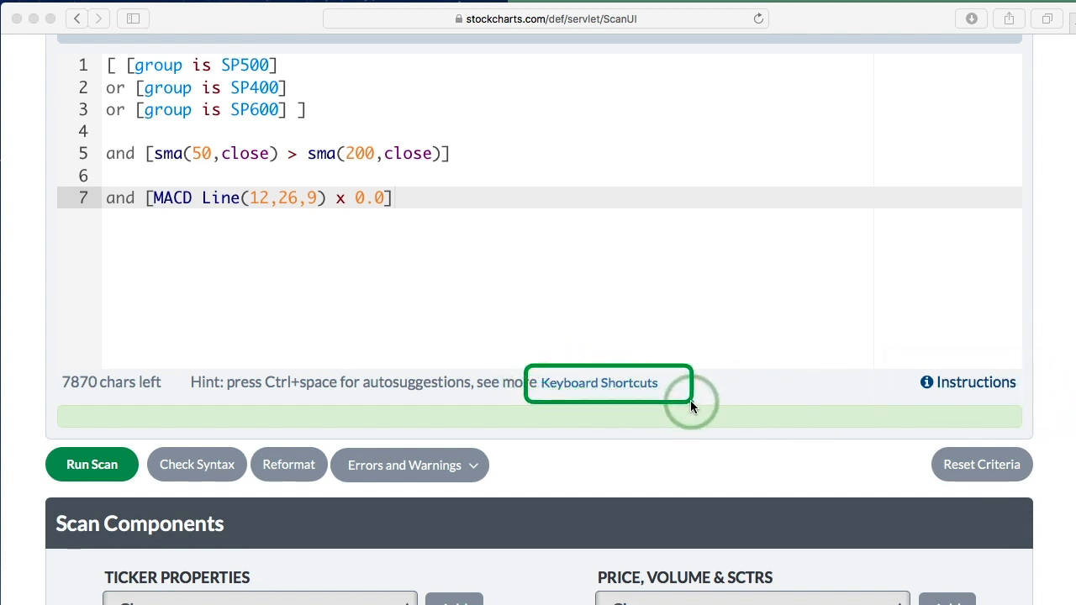
pyautogui.moveTo(763, 412)
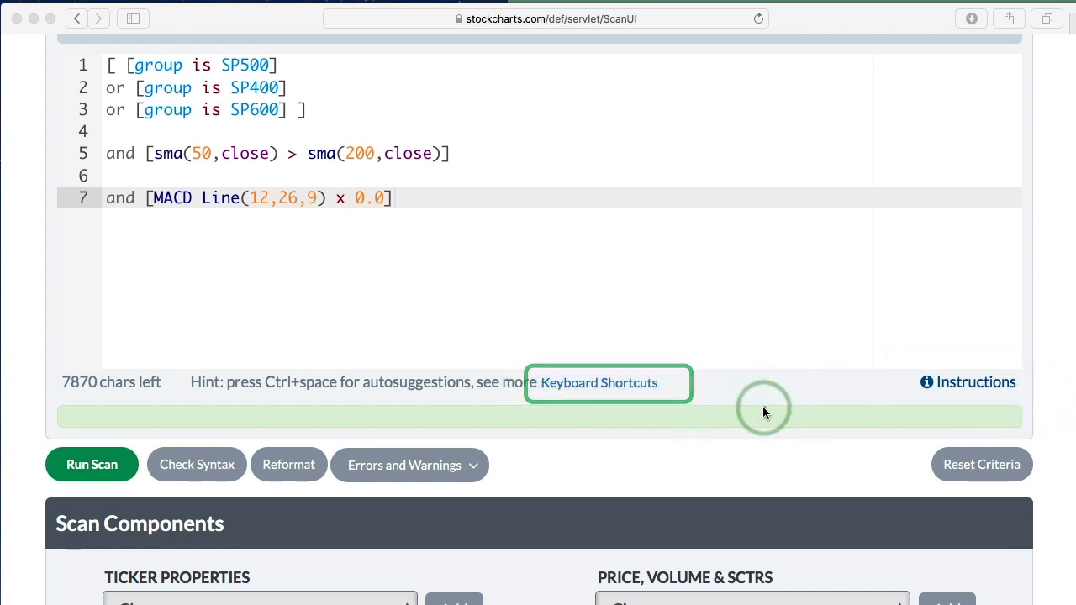
pyautogui.scroll(-3)
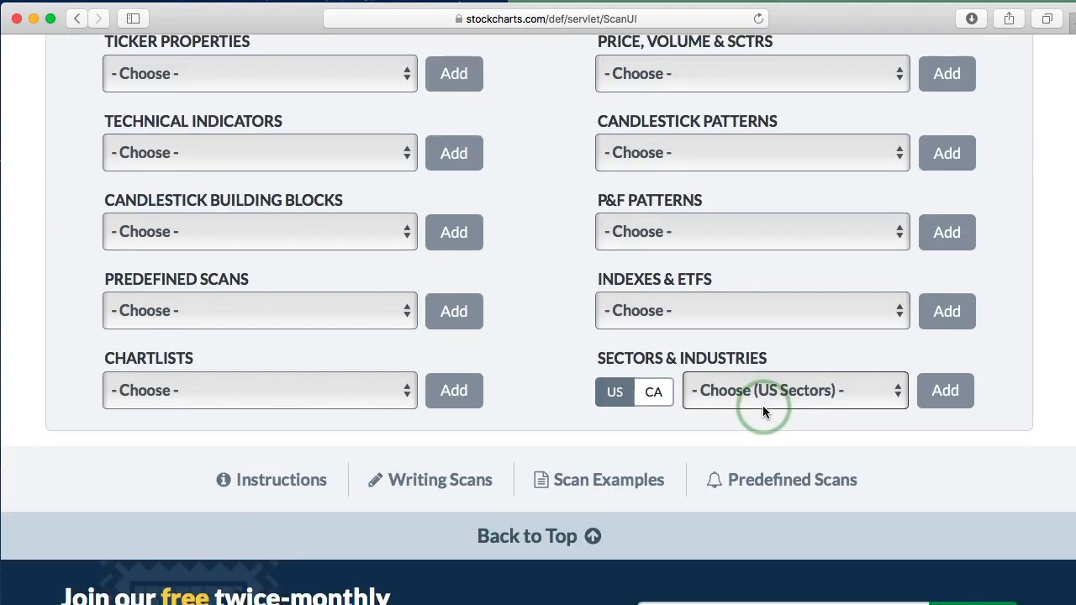
pyautogui.moveTo(507, 469)
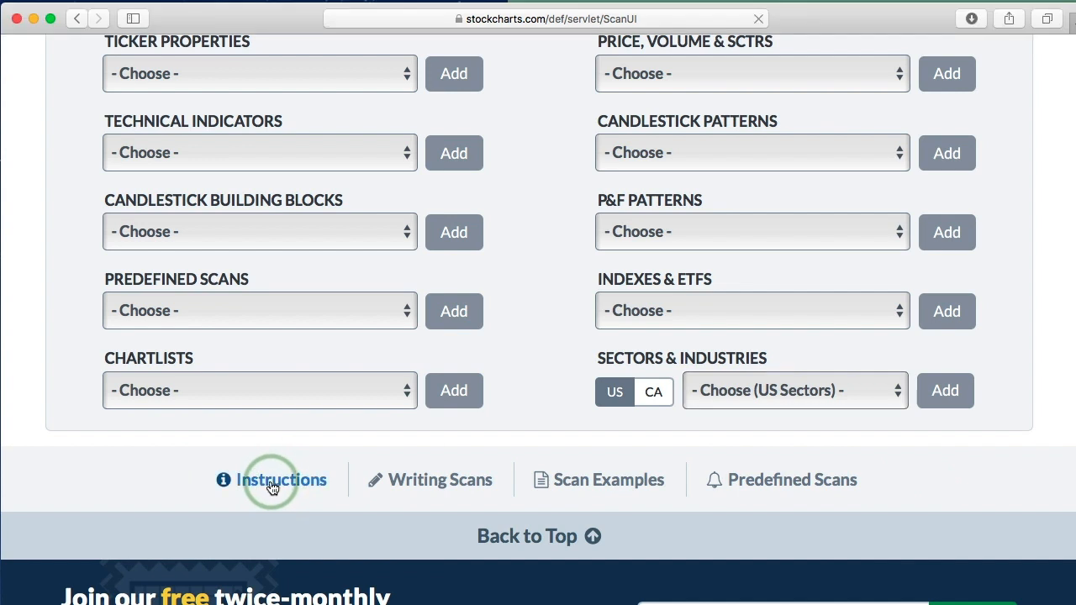
pyautogui.click(281, 480)
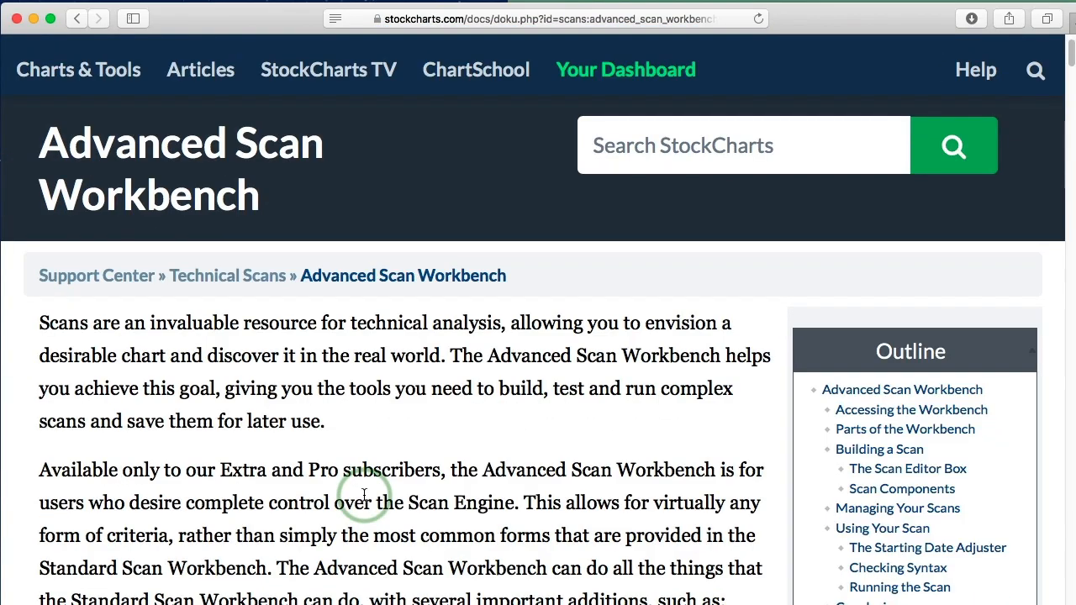
pyautogui.scroll(-3)
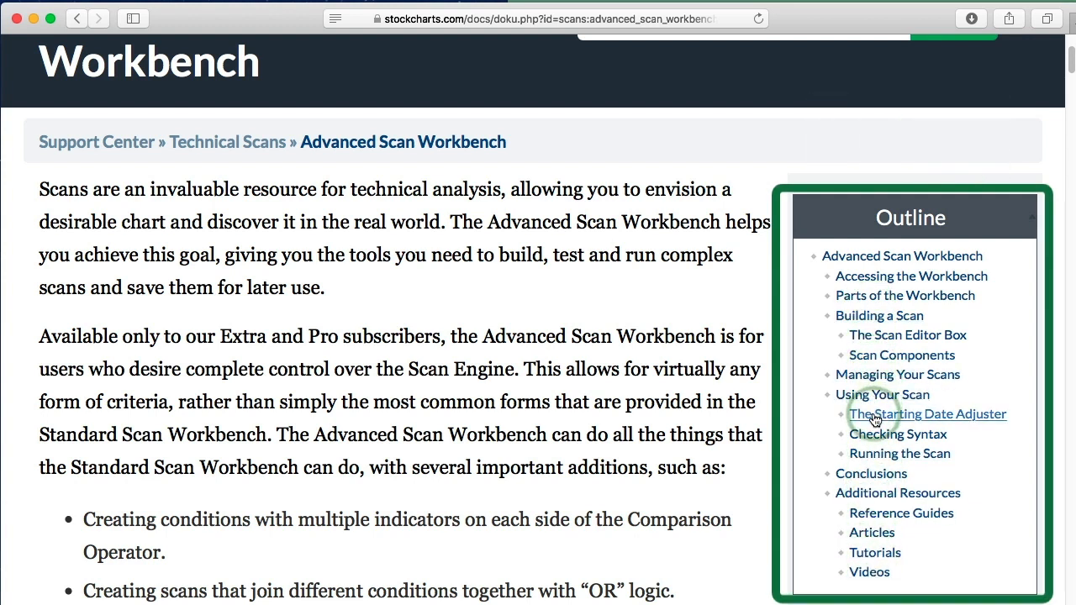
pyautogui.moveTo(874, 552)
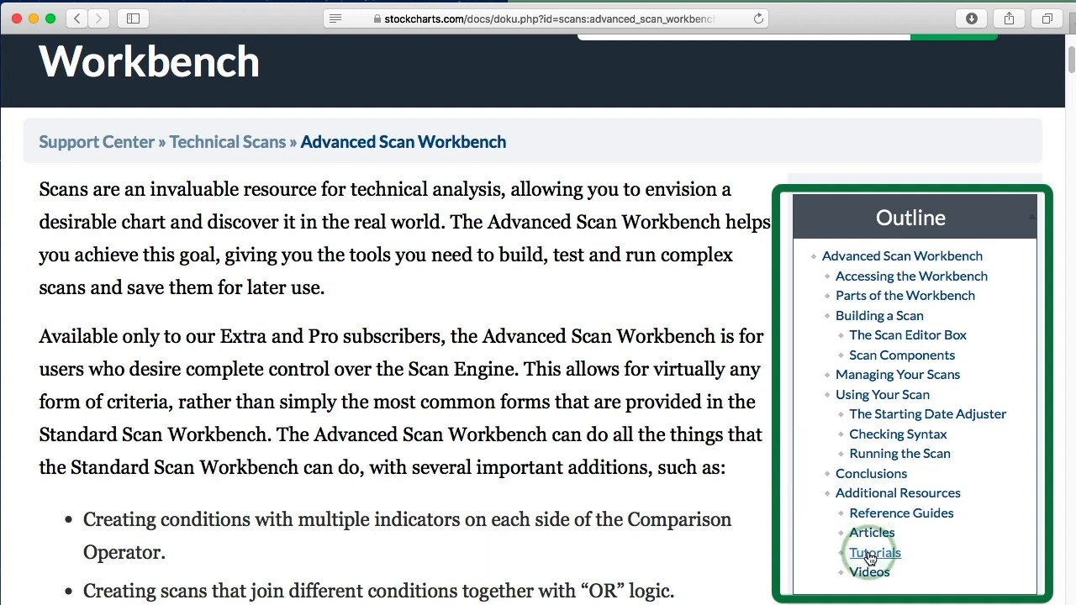
pyautogui.moveTo(870, 532)
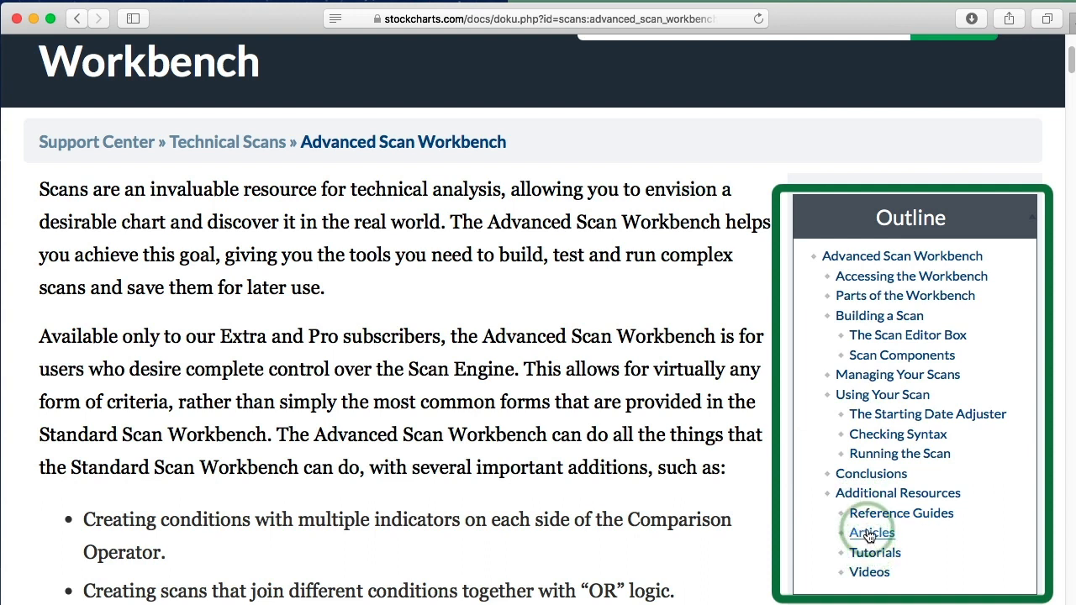
pyautogui.click(870, 532)
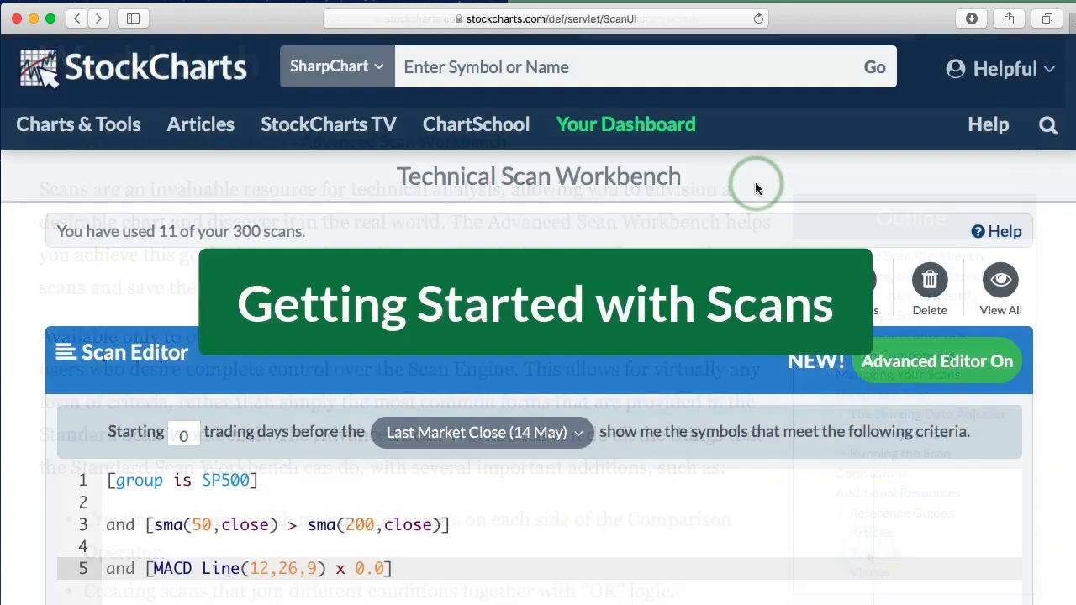